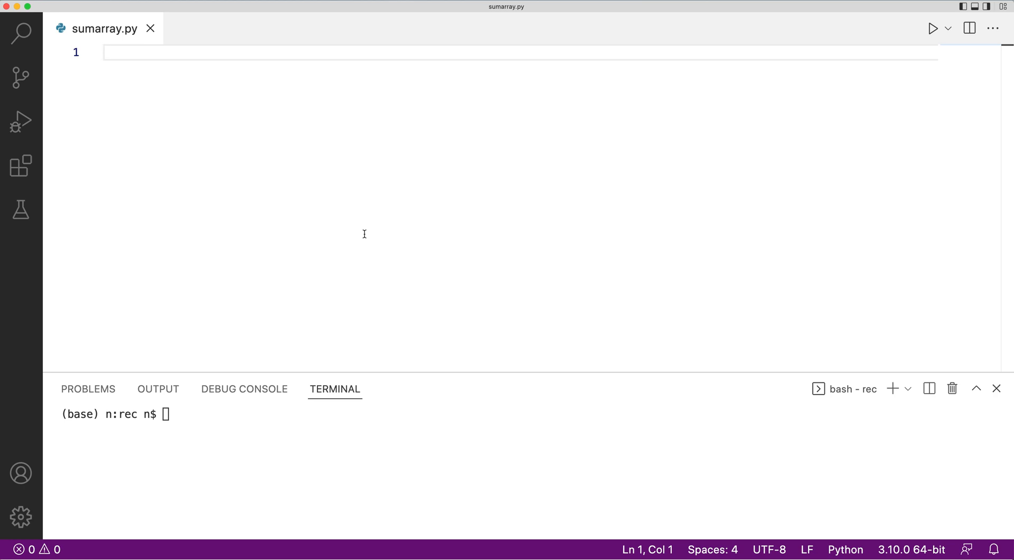
- Type the comment '# [1 3 6 1 2]' as line 1 of sumarray.py
type("#")
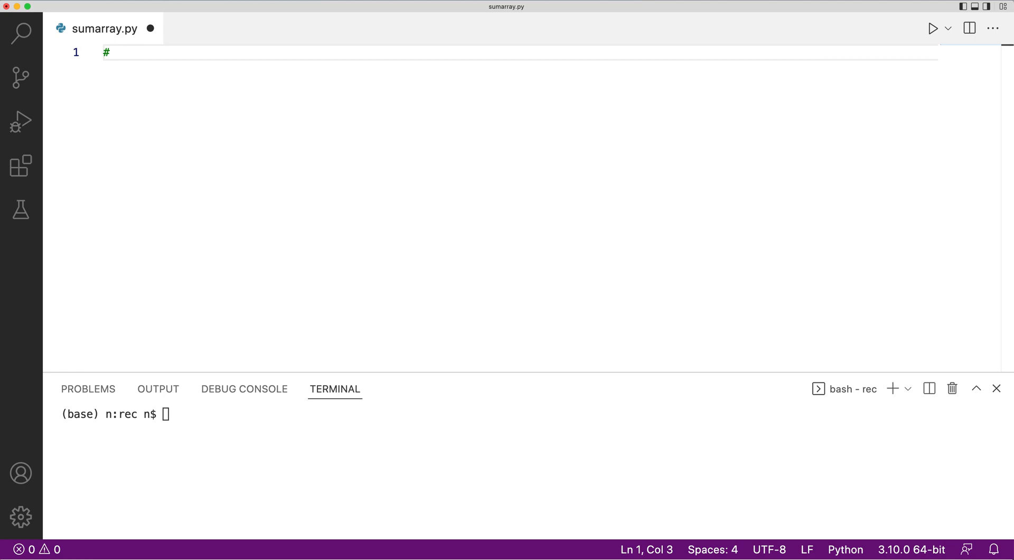
type("1 3 6 1 2")
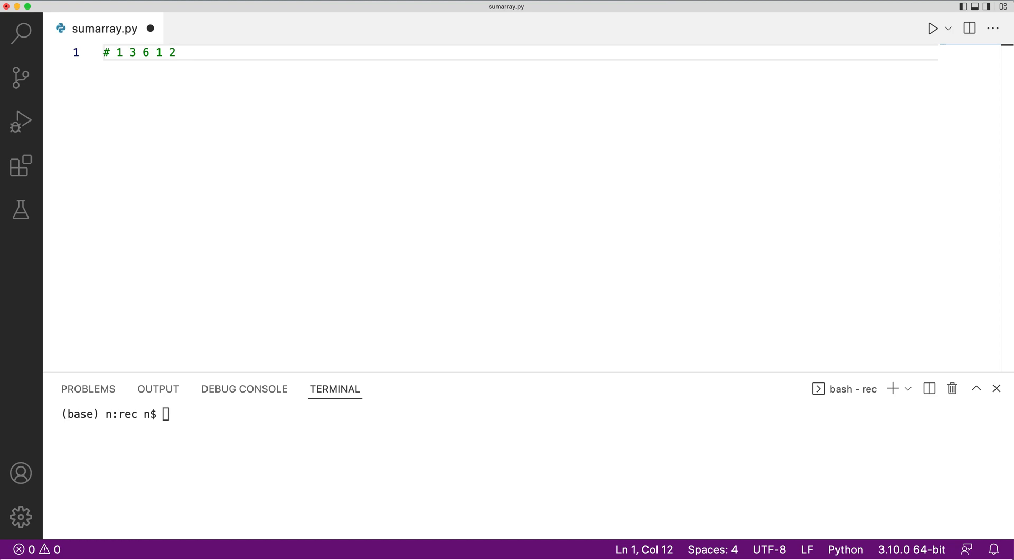
left_click(124, 52)
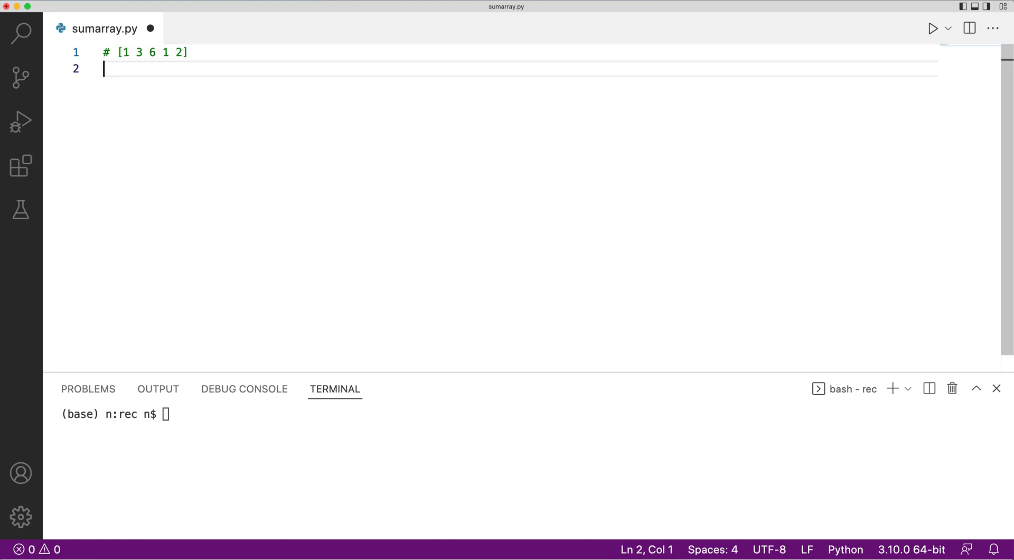
- Write '# [1 4 10 11 13]' on line 2 below the sample array
type("# []")
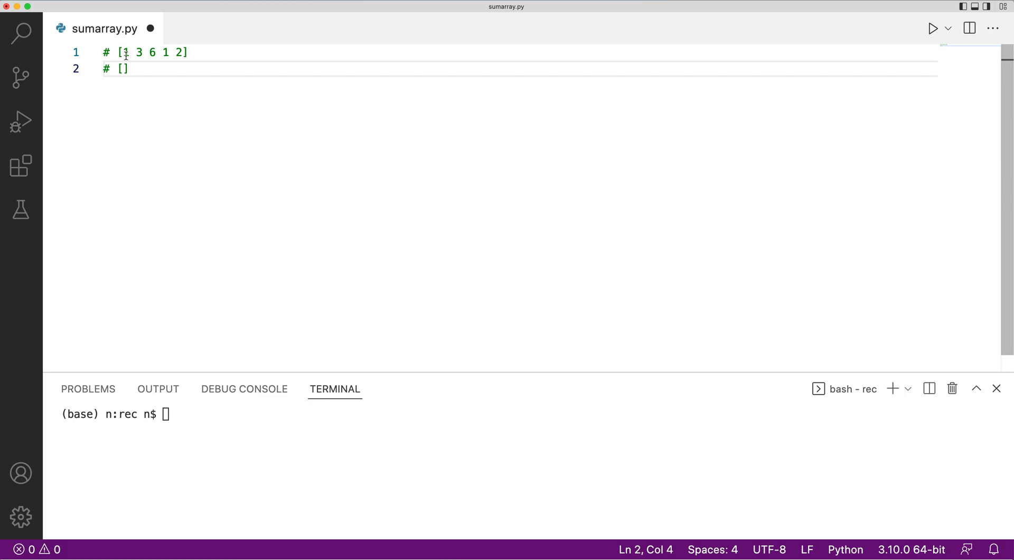
left_click_drag(118, 52, 187, 52)
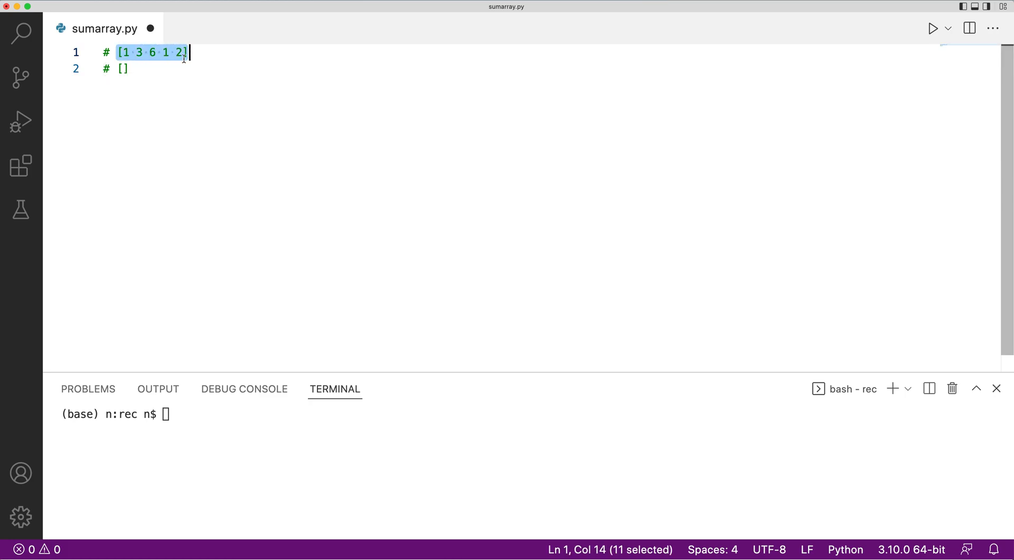
left_click(123, 69)
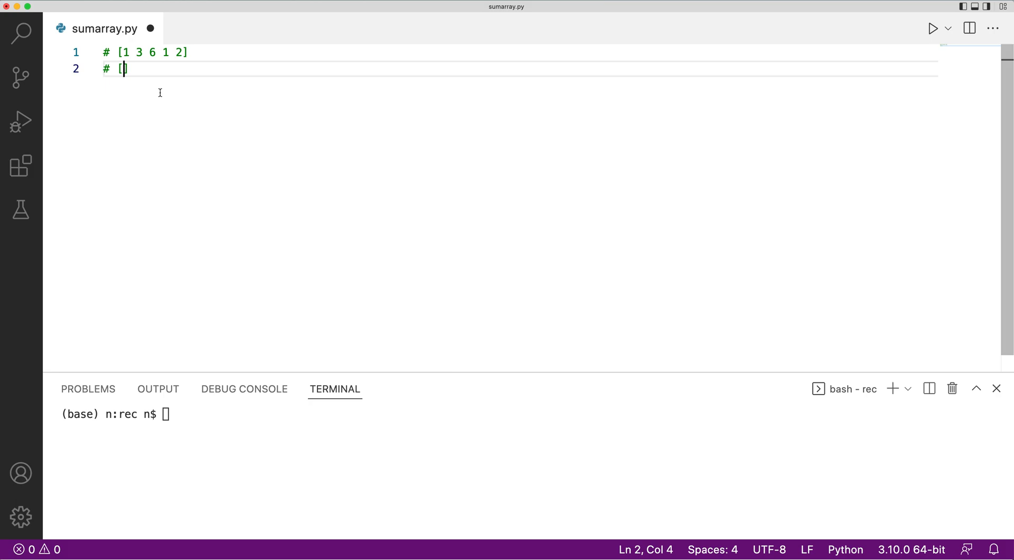
type("1")
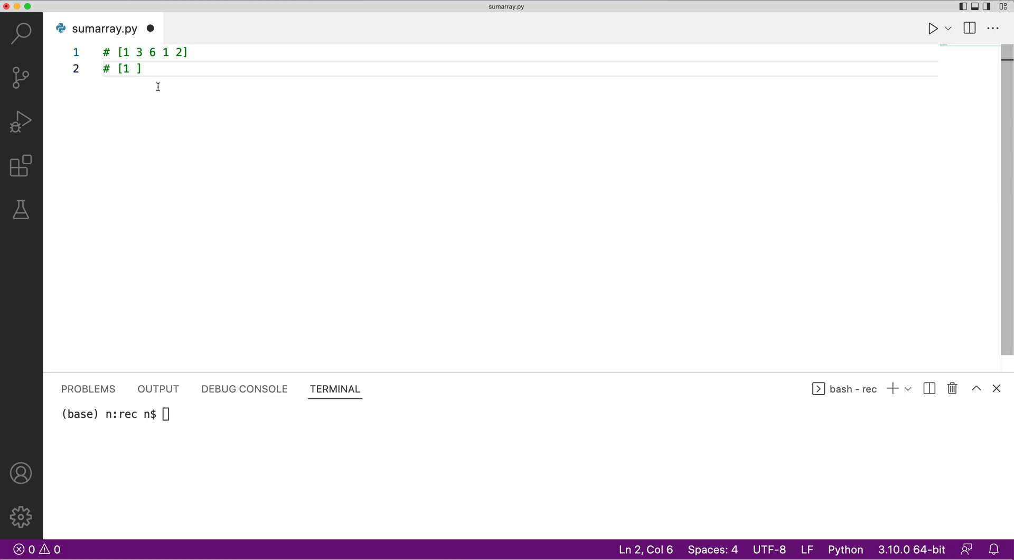
double_click(126, 52)
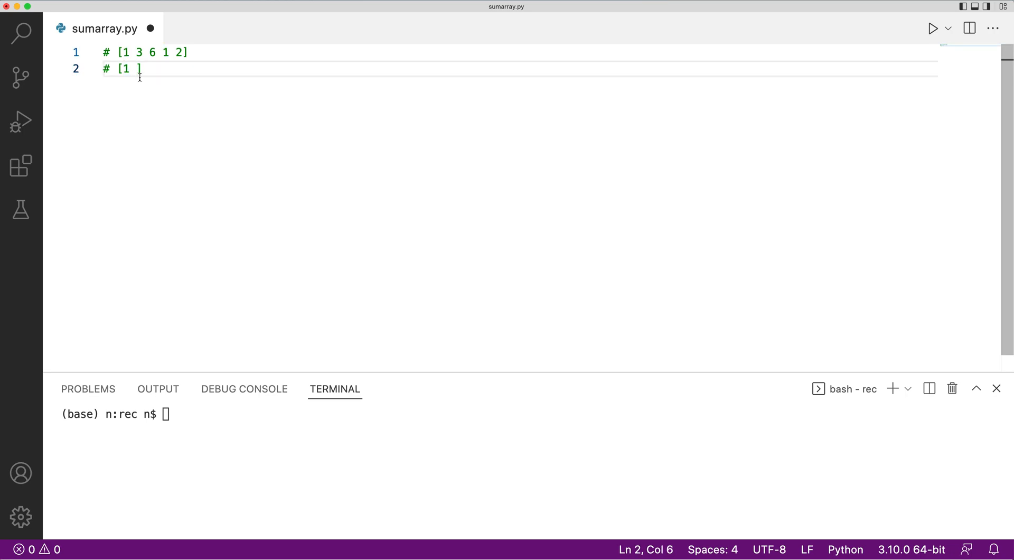
left_click_drag(118, 51, 143, 52)
type("4 ")
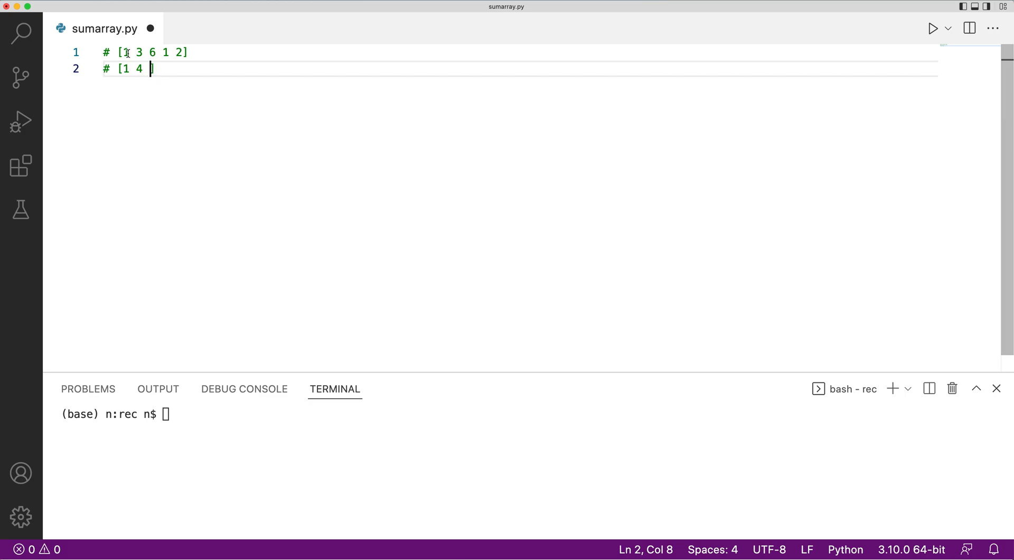
type("1")
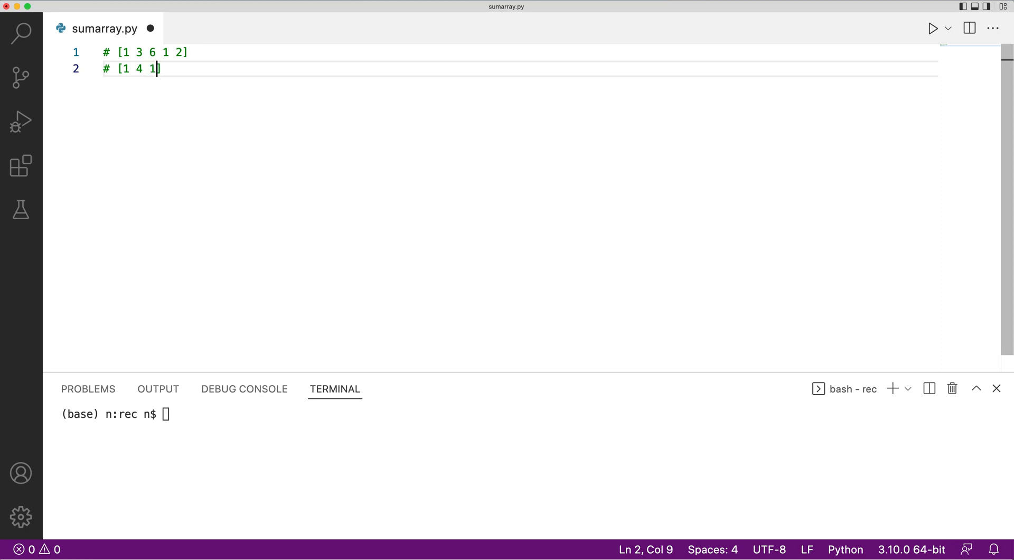
type("0")
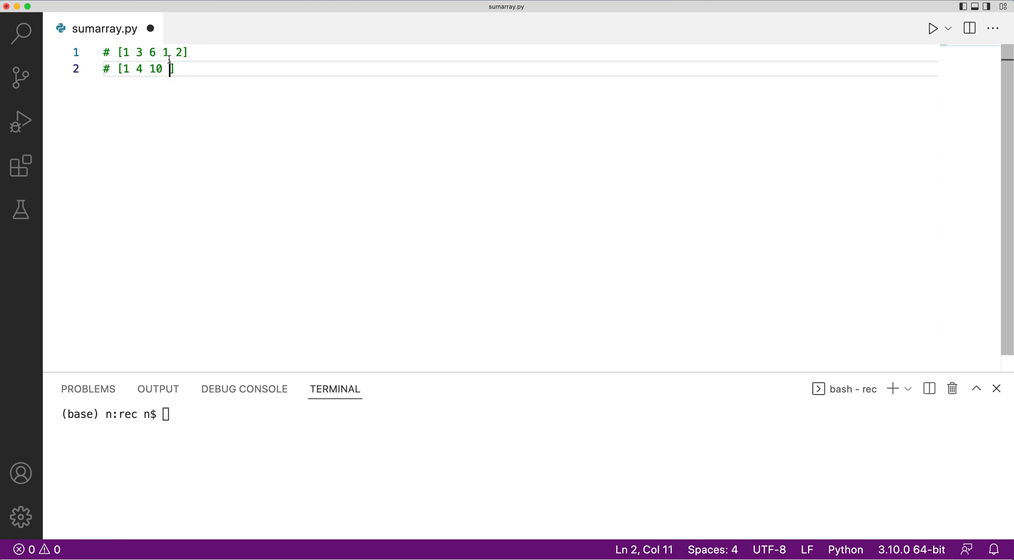
type("11")
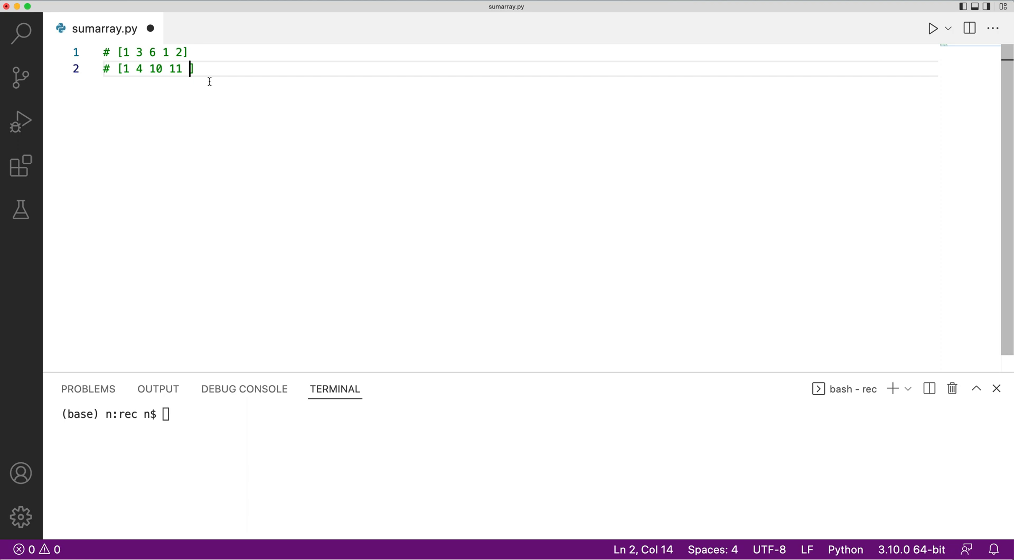
type("13")
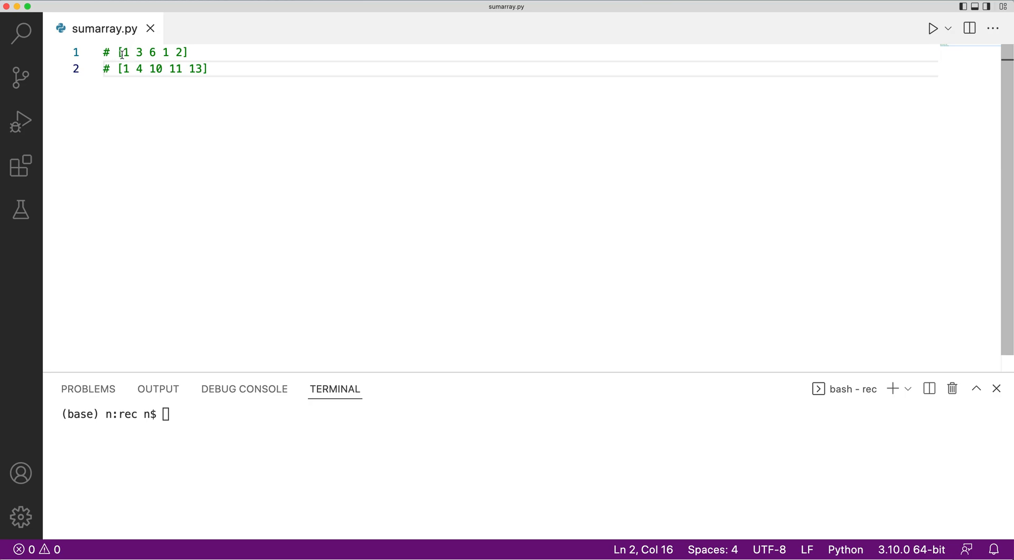
mouse_move(183, 69)
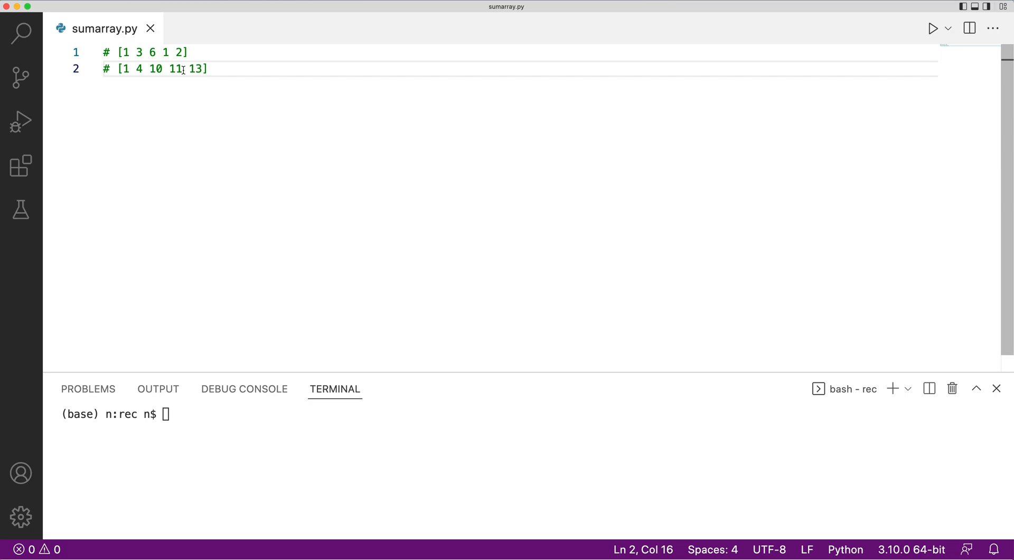
mouse_move(191, 69)
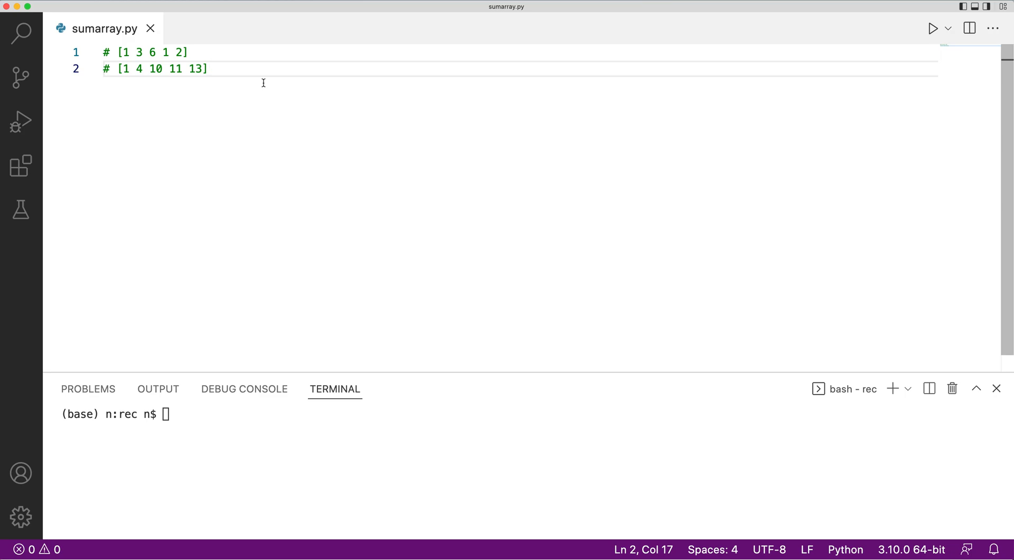
- Begin line 3 with the comment text '# sum'
type("# sum")
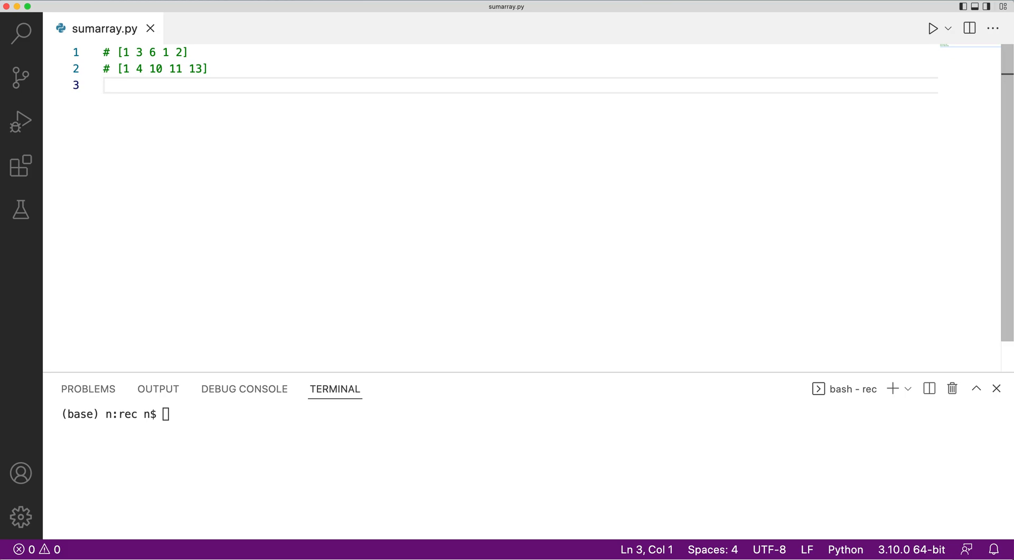
- Type the grid comment rows 1 6 2 8, 2 6 9 0 and 4 8 1 9
type("#")
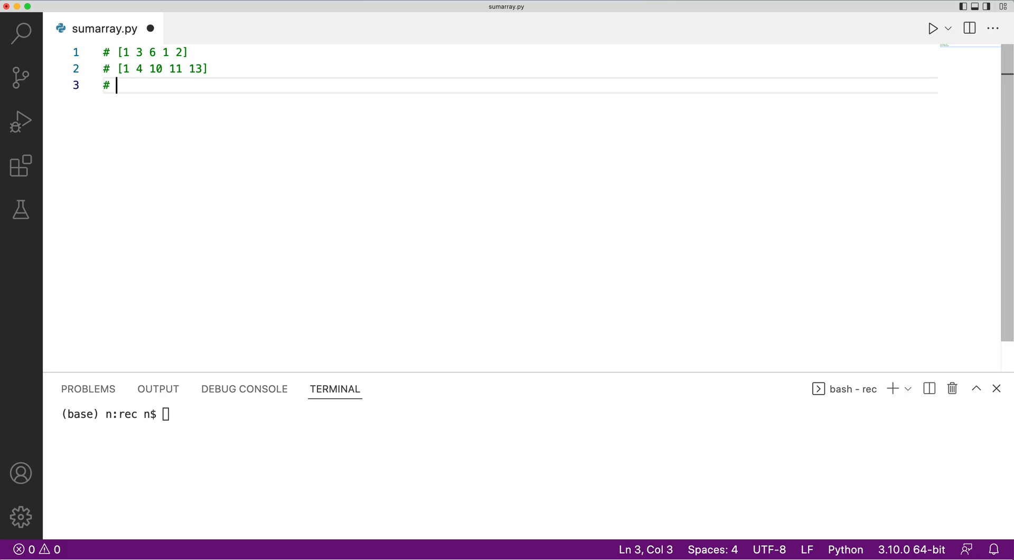
key("enter")
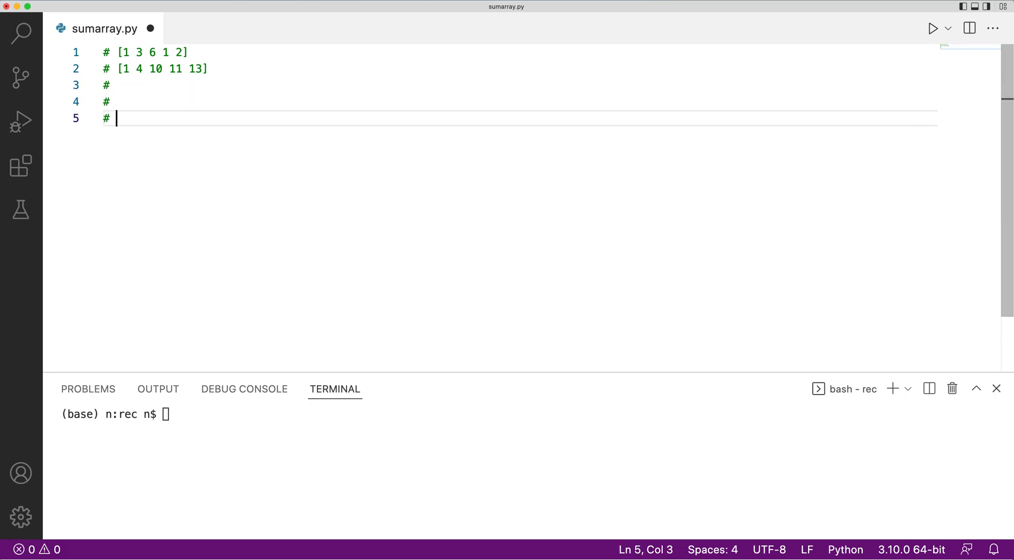
type("1 6 2 8")
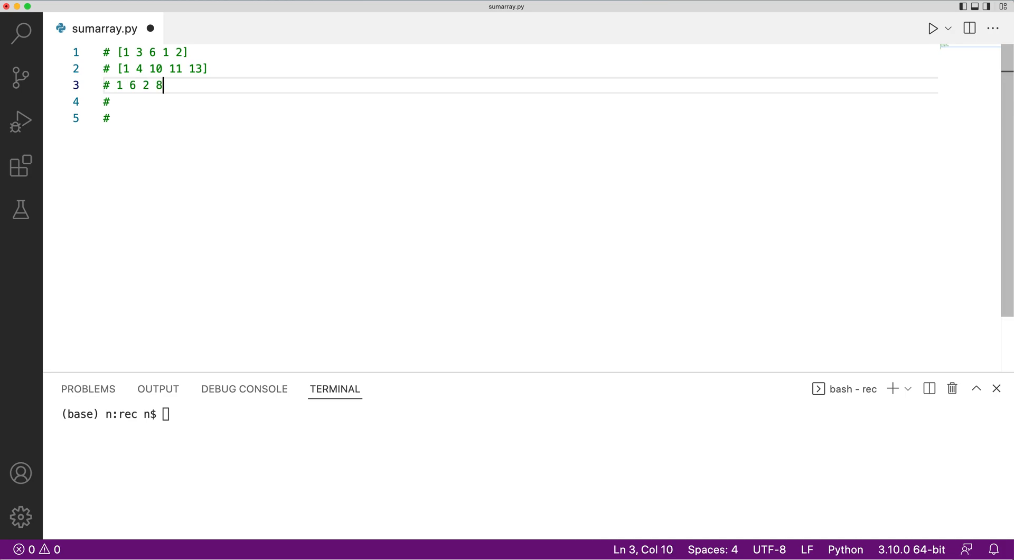
type("2")
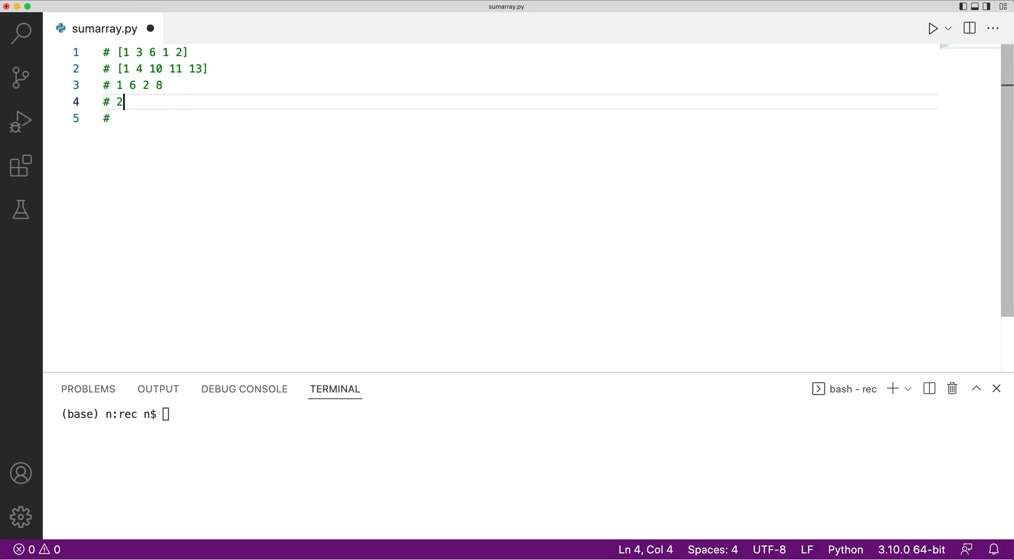
type("6 9 0")
left_click(520, 118)
type(" 4 8 1 0")
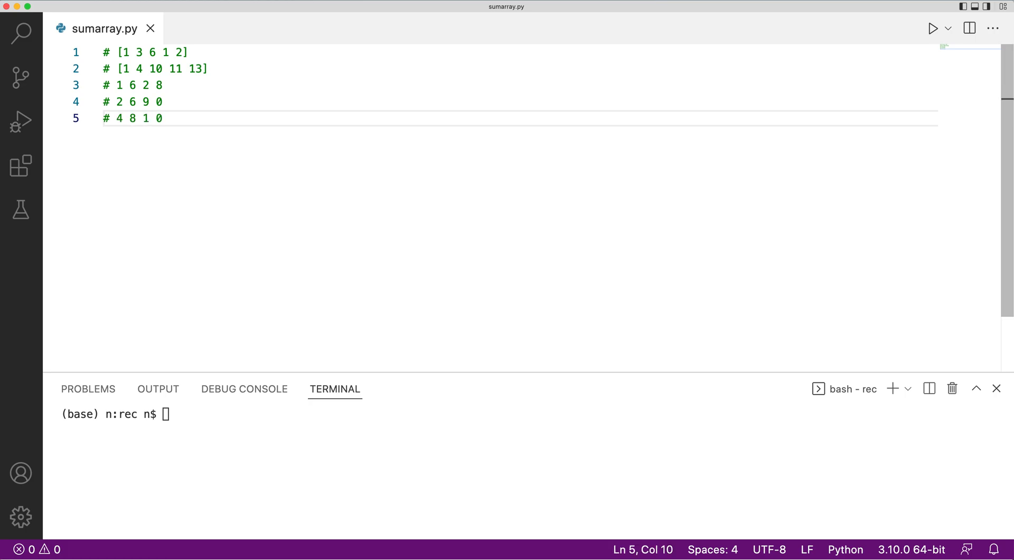
type("9")
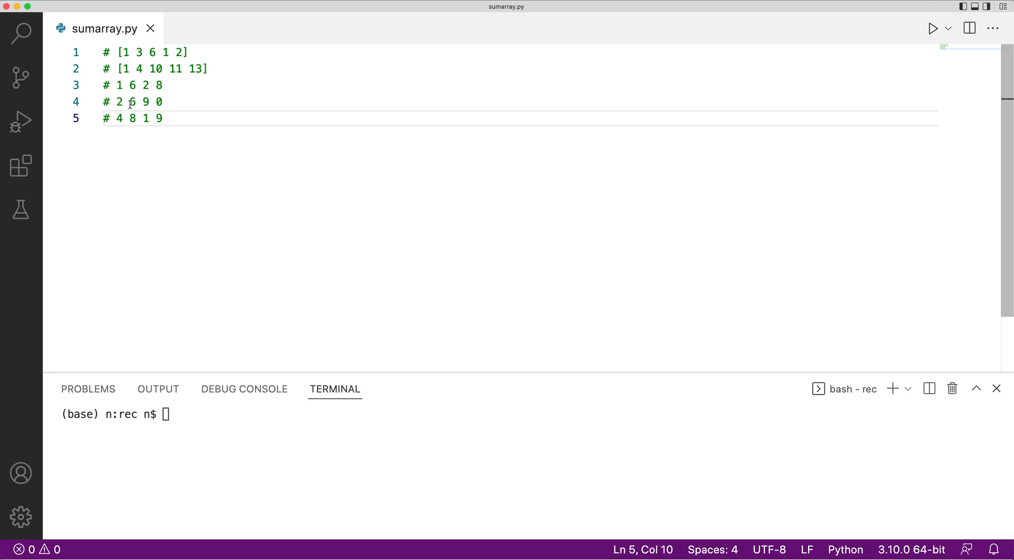
- Point out the grid values 6 and 4, then select the three grid rows
left_click(126, 101)
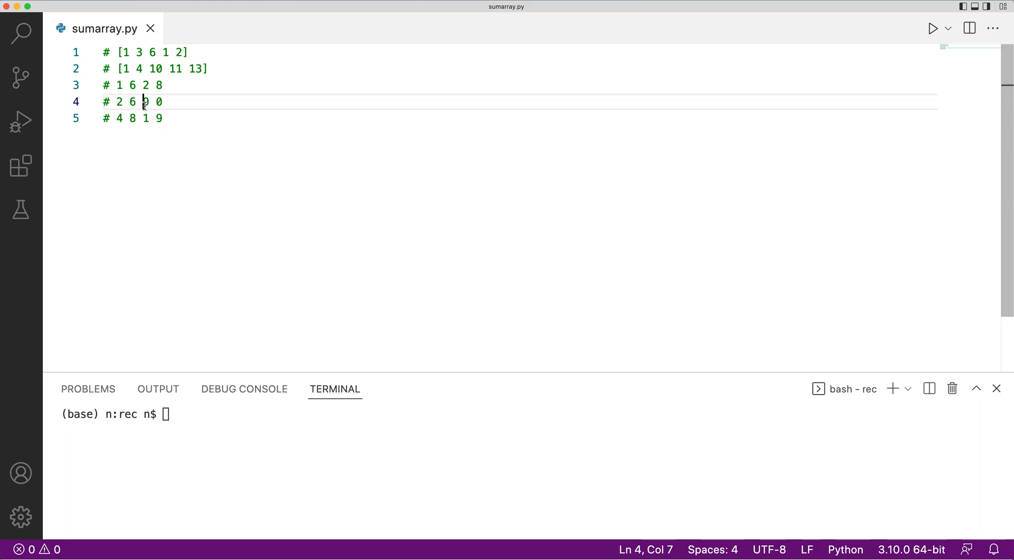
left_click(129, 117)
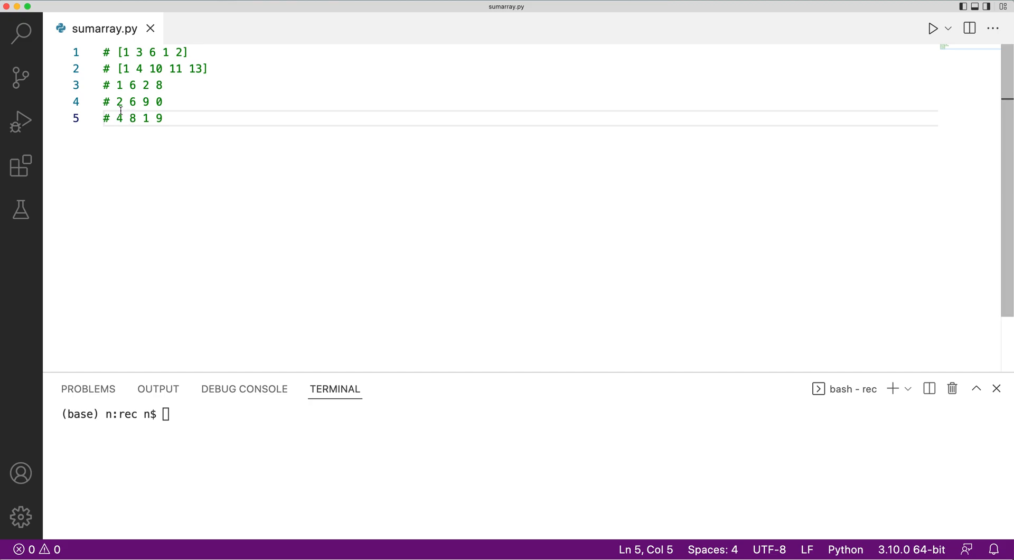
double_click(133, 102)
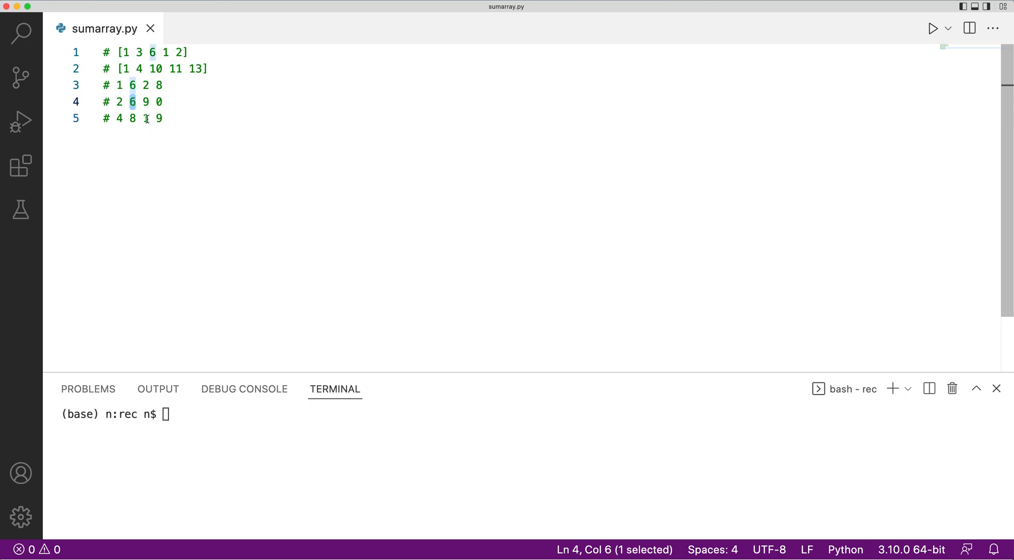
left_click_drag(104, 85, 163, 119)
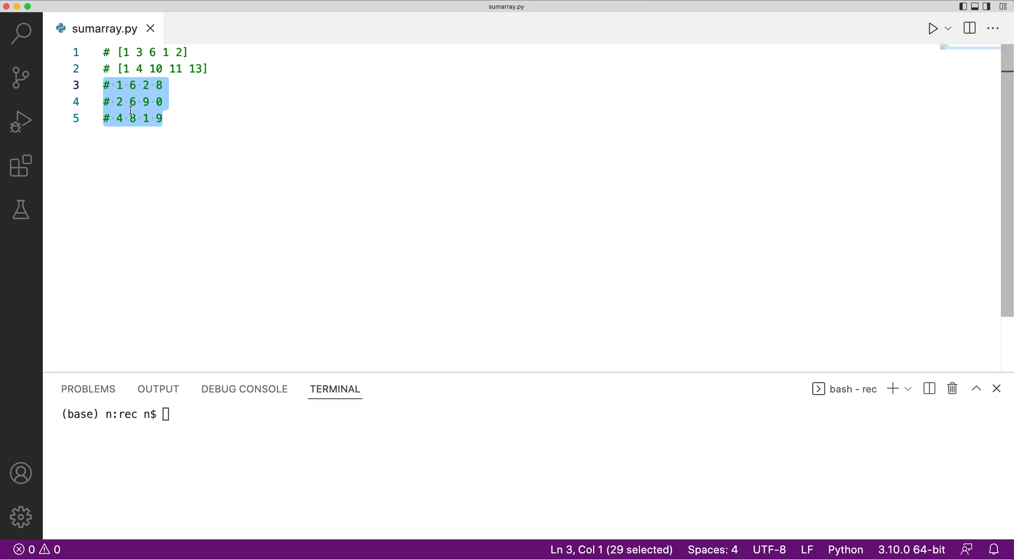
mouse_move(159, 113)
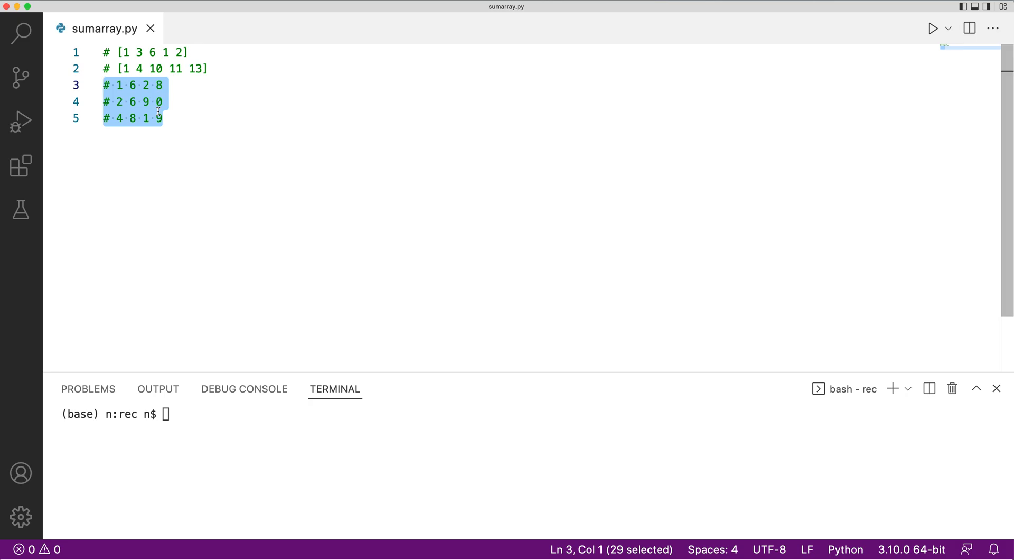
- Delete the grid rows and define array = [1,3,4,7,4,2,1,9]
key("Delete")
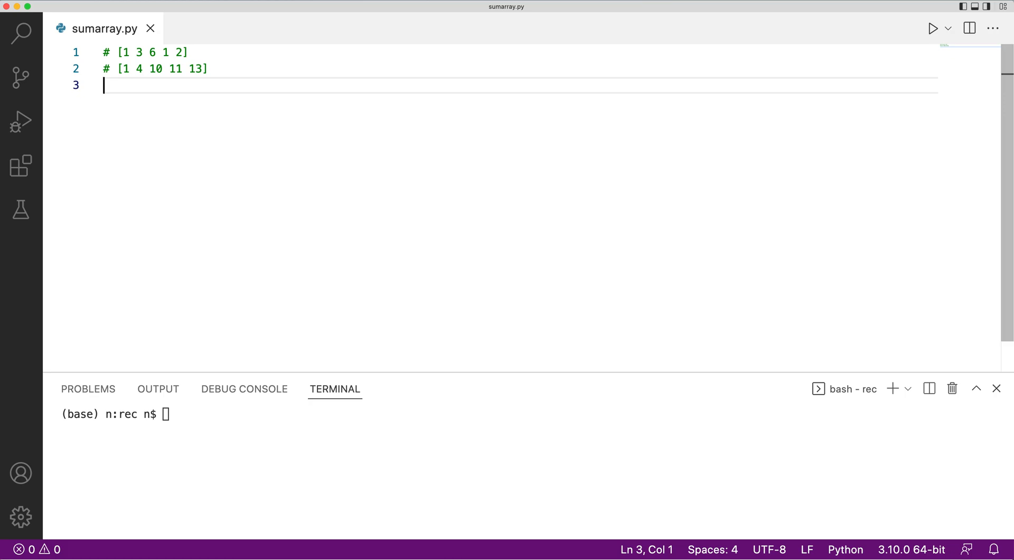
type("array")
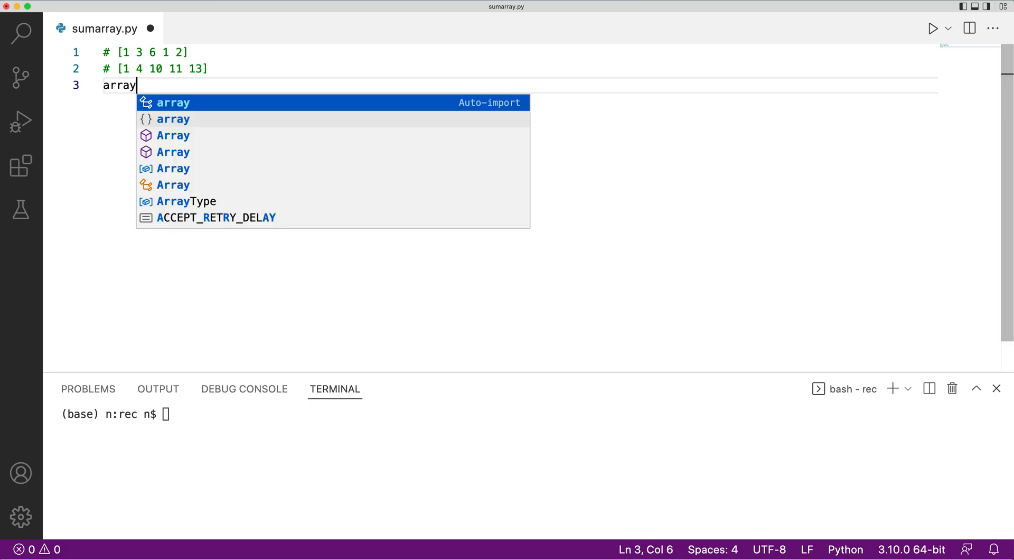
type("=[]")
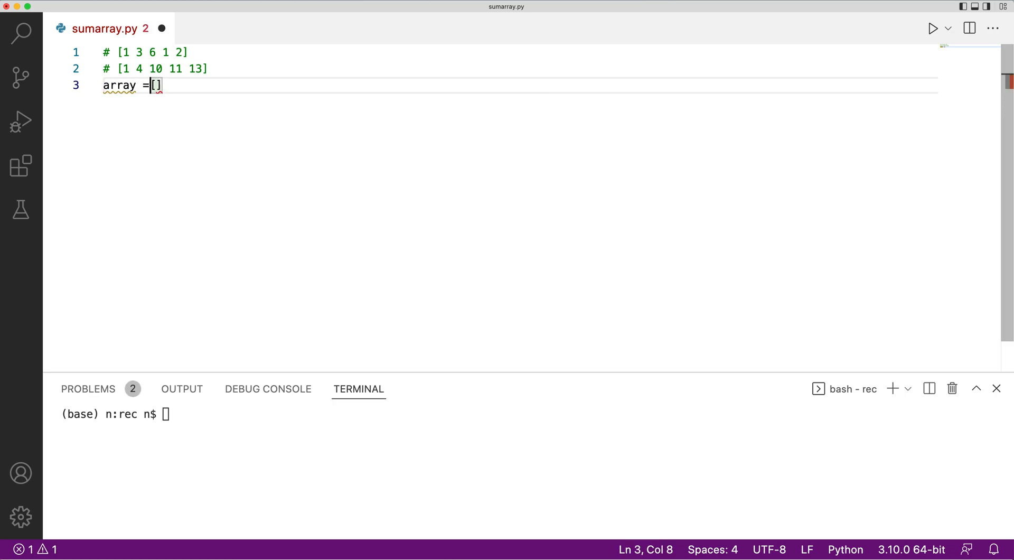
type("1")
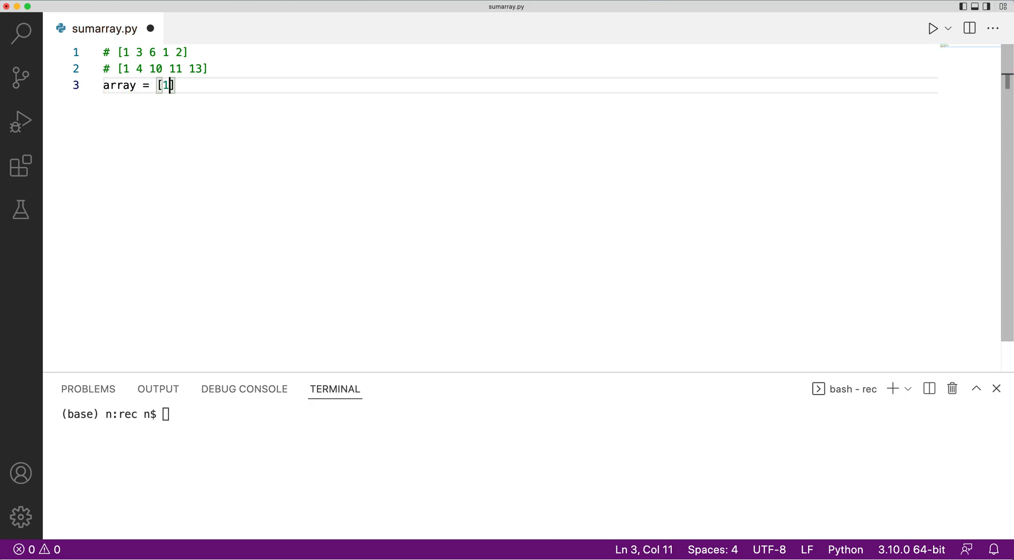
type(",3,4,")
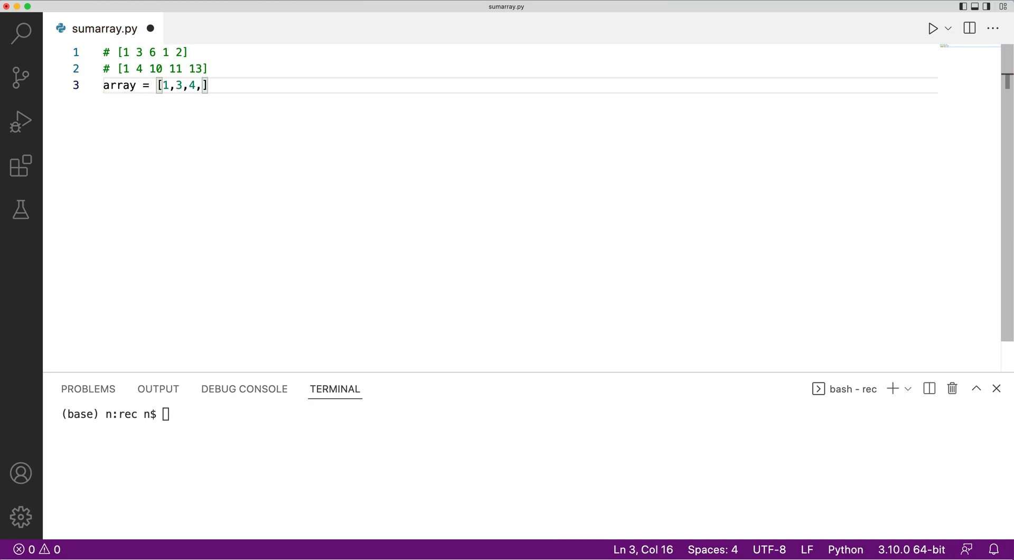
type("7,4,2,1")
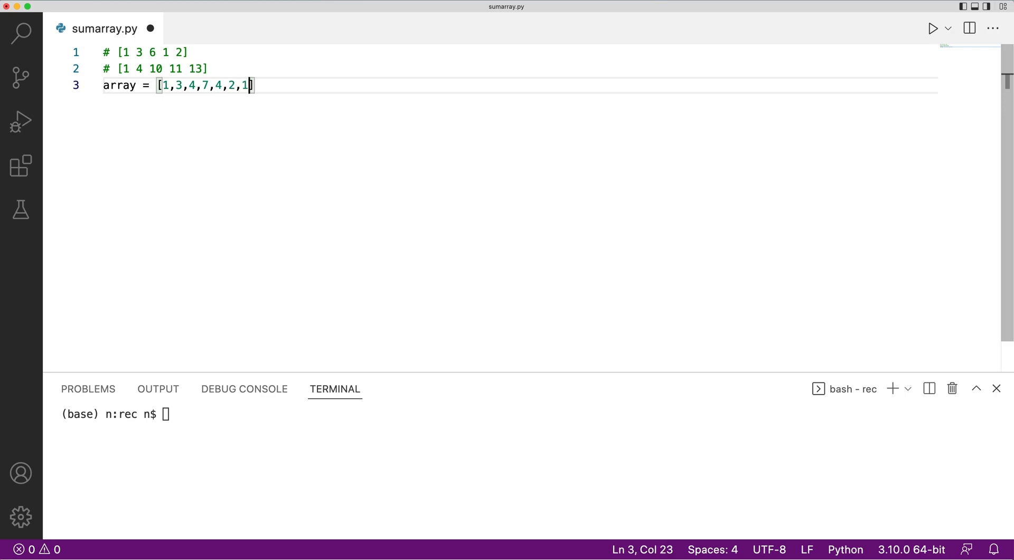
type("]")
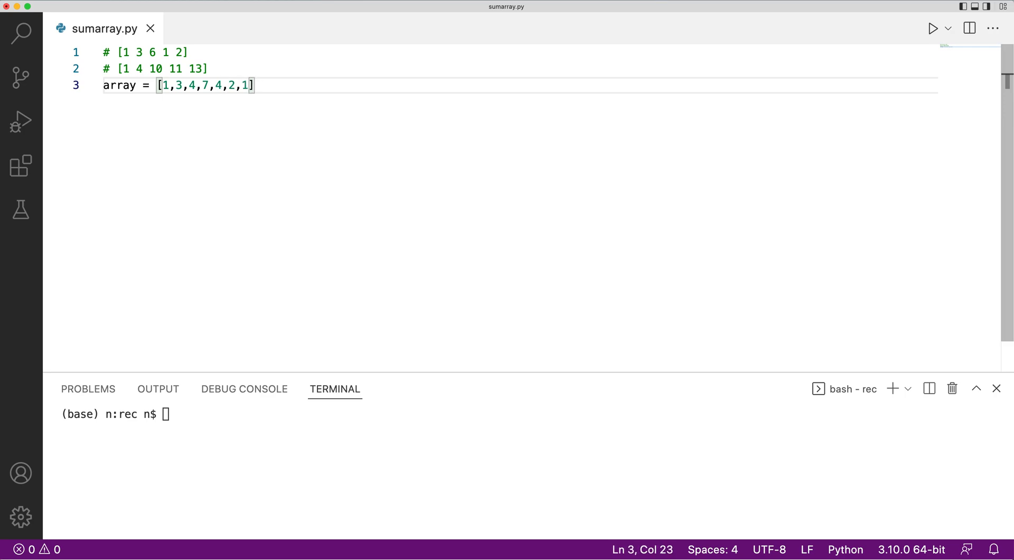
type(",9")
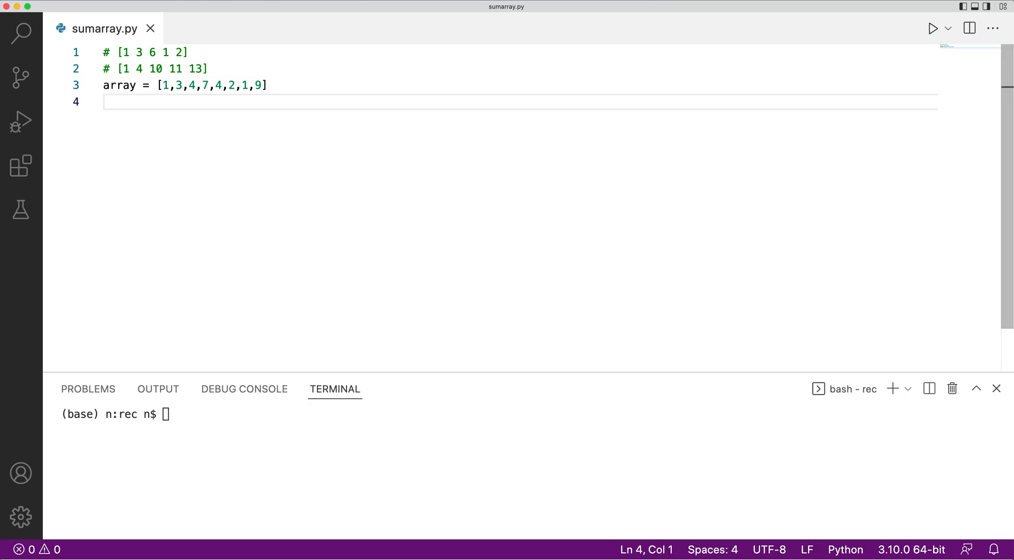
- Write sum_array = [sum(array[:i]) for i in range(1,len(array)+1)]
type("sum_arr")
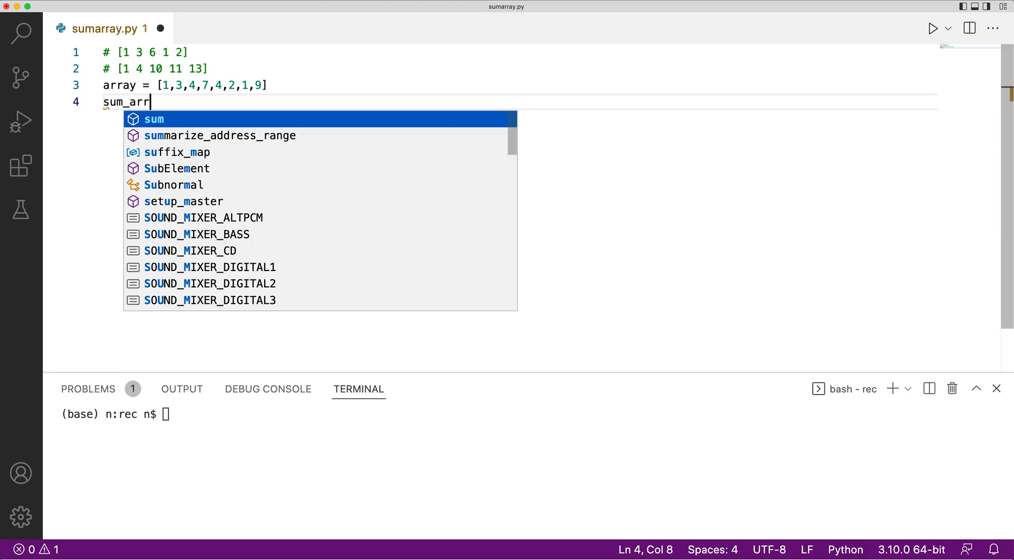
type("ay = []")
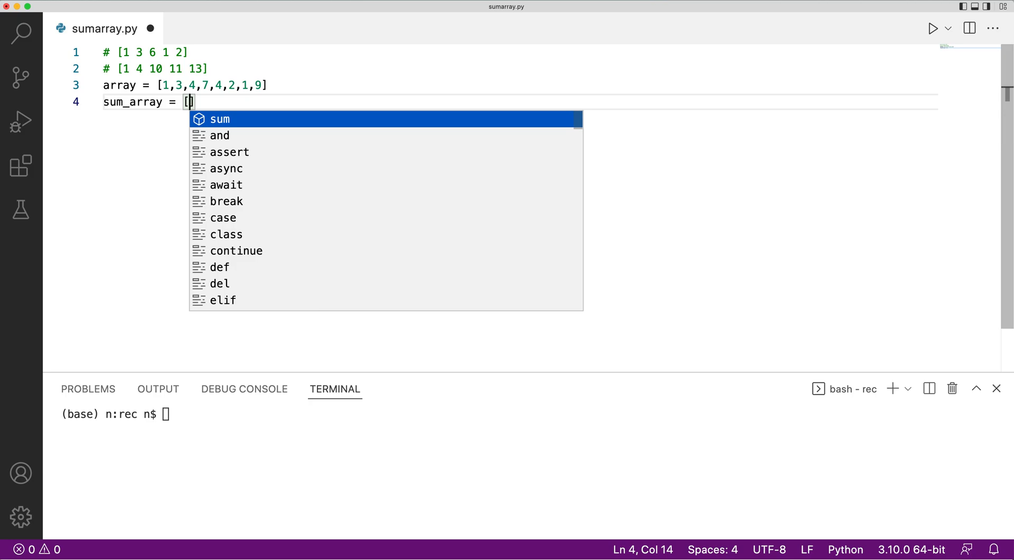
type("sum)")
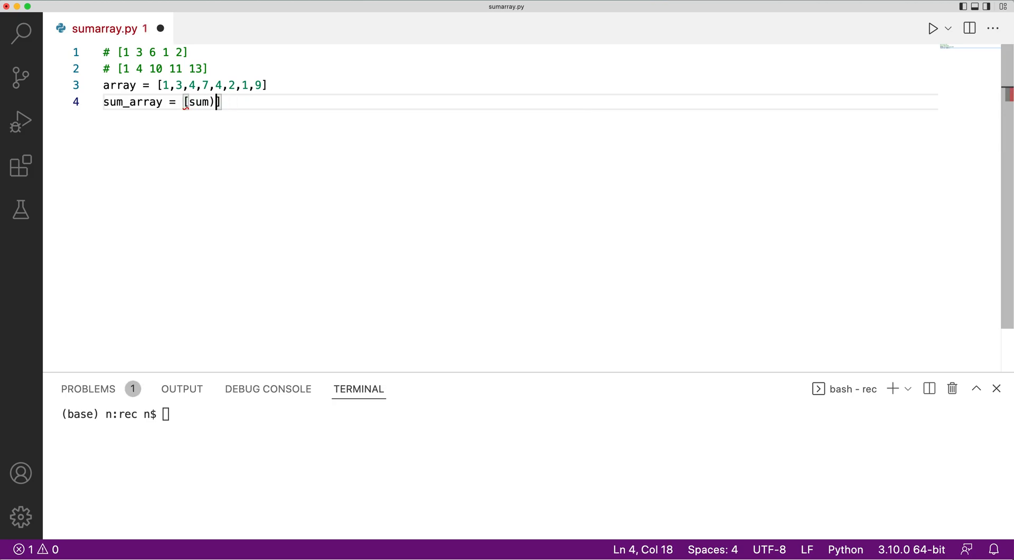
type("(")
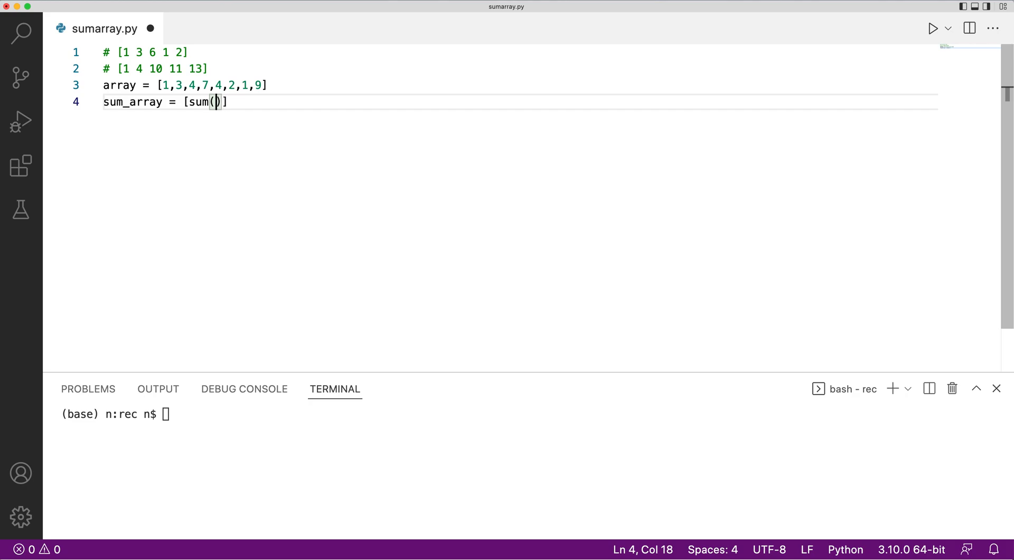
type("array[:i")
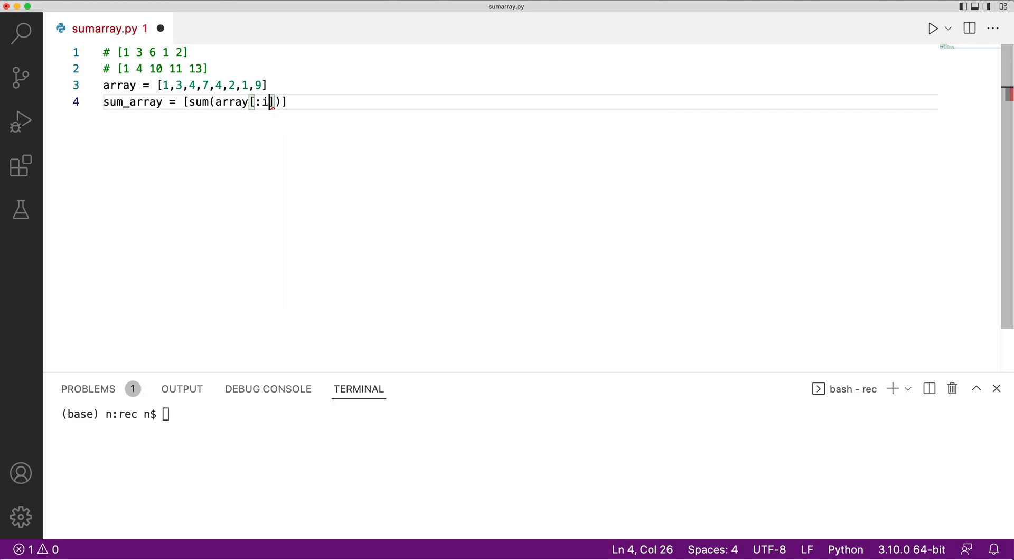
type("]")
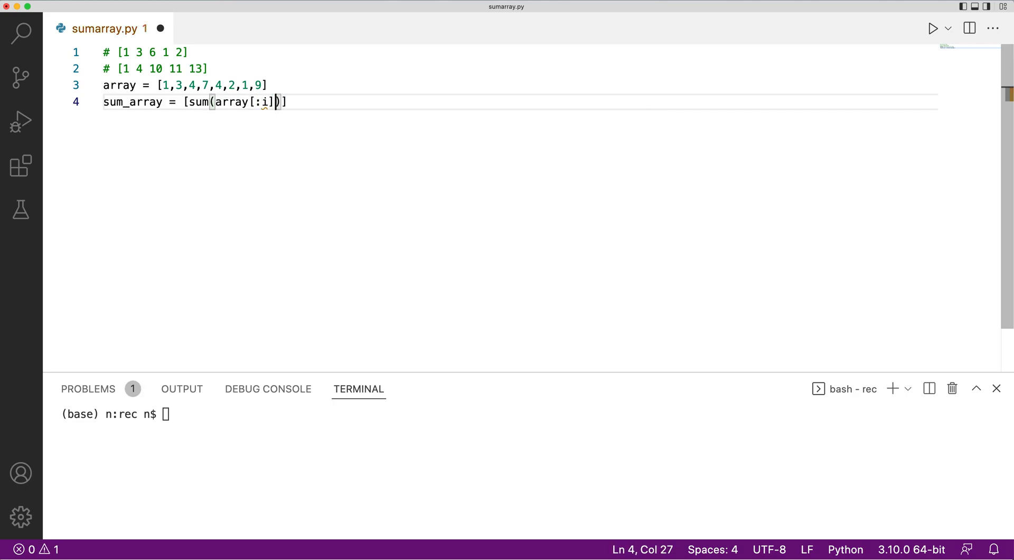
type(")")
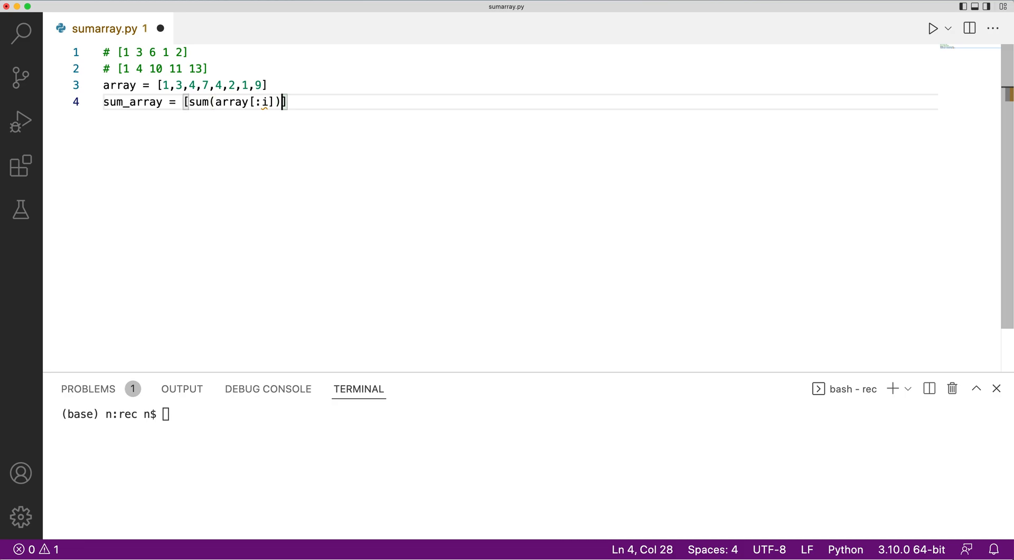
type("for i in range()")
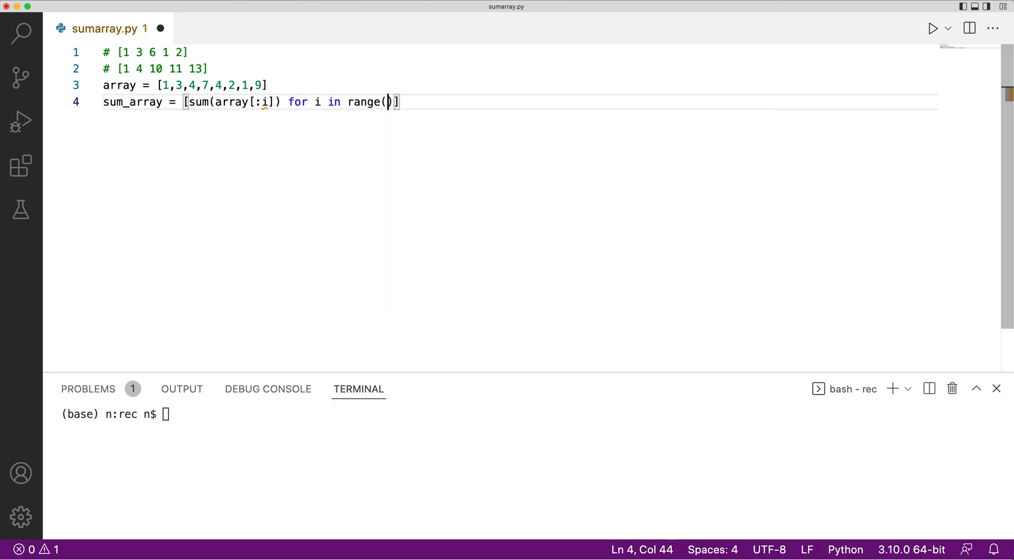
type("1,")
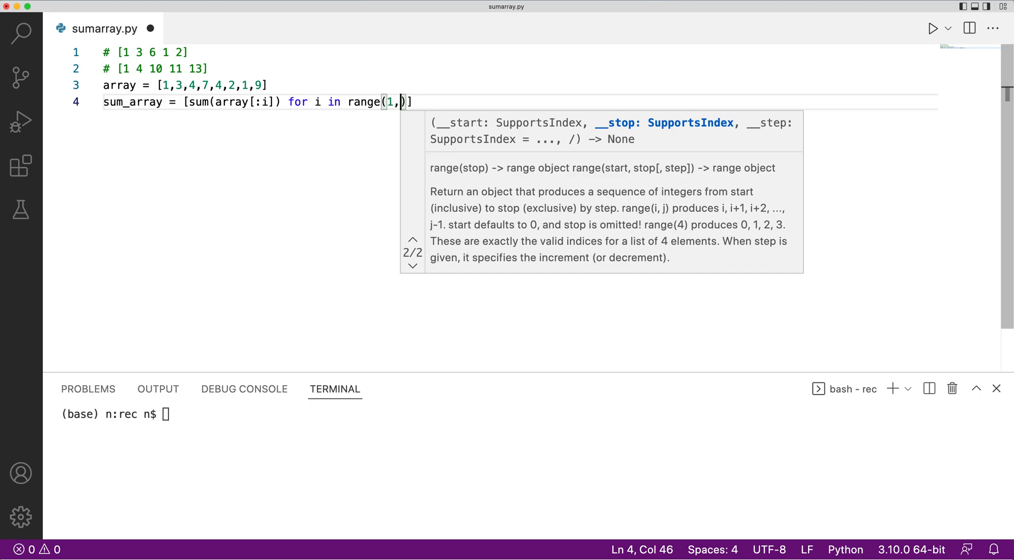
mouse_move(230, 110)
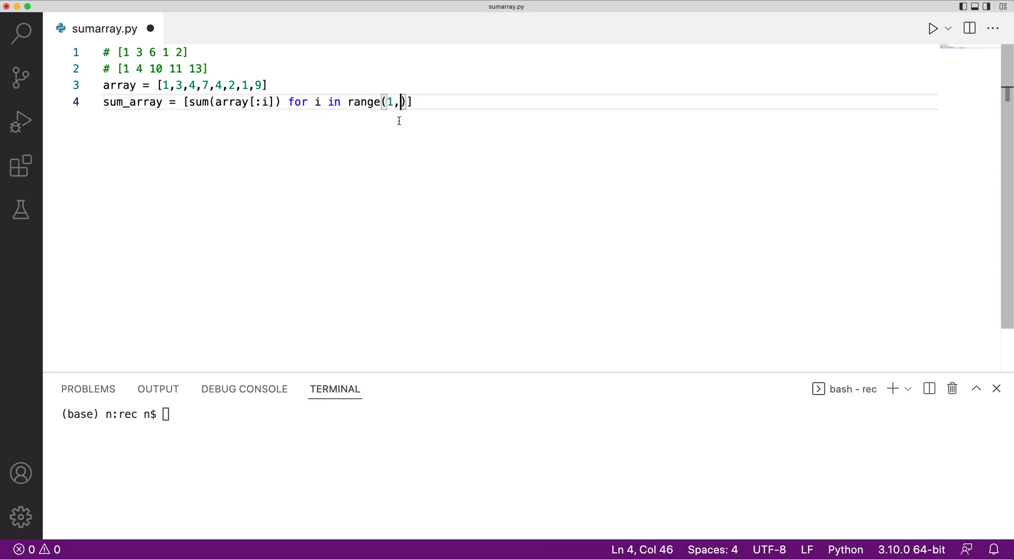
type("len(")
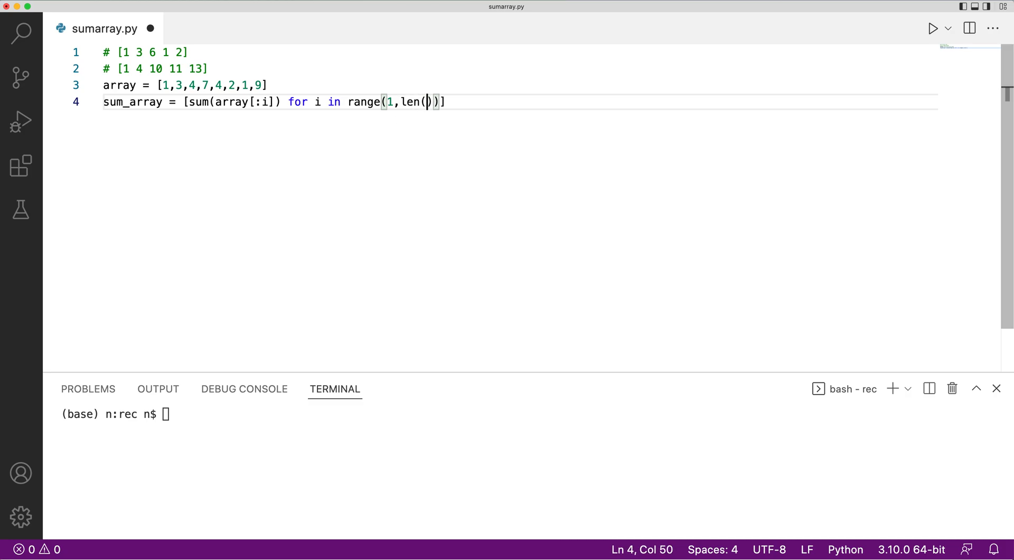
type("array")
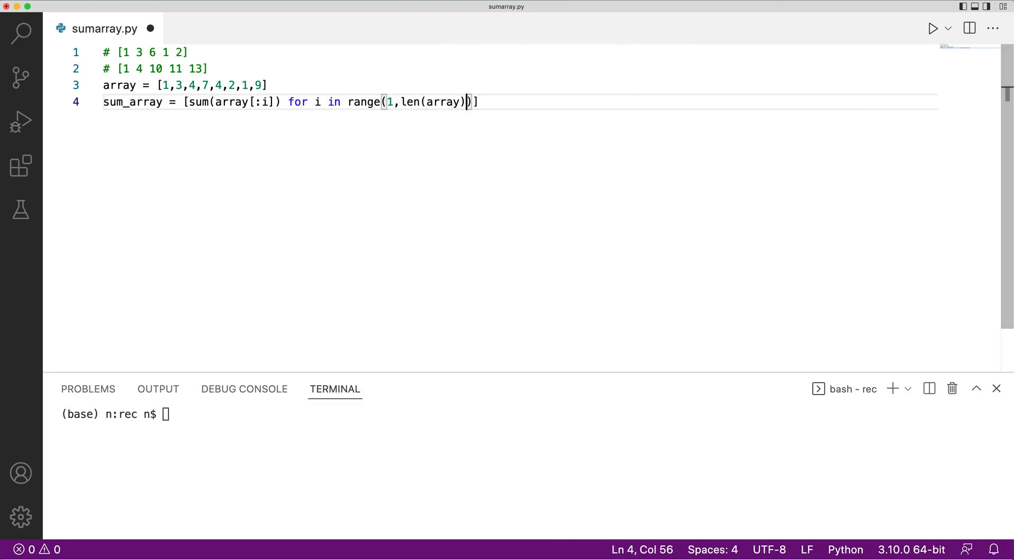
type("+1")
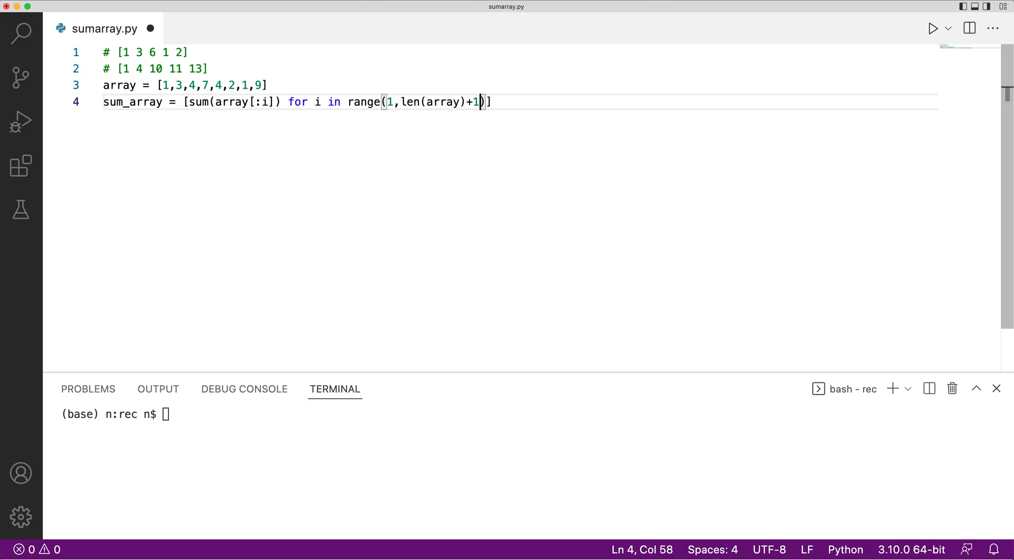
key("enter")
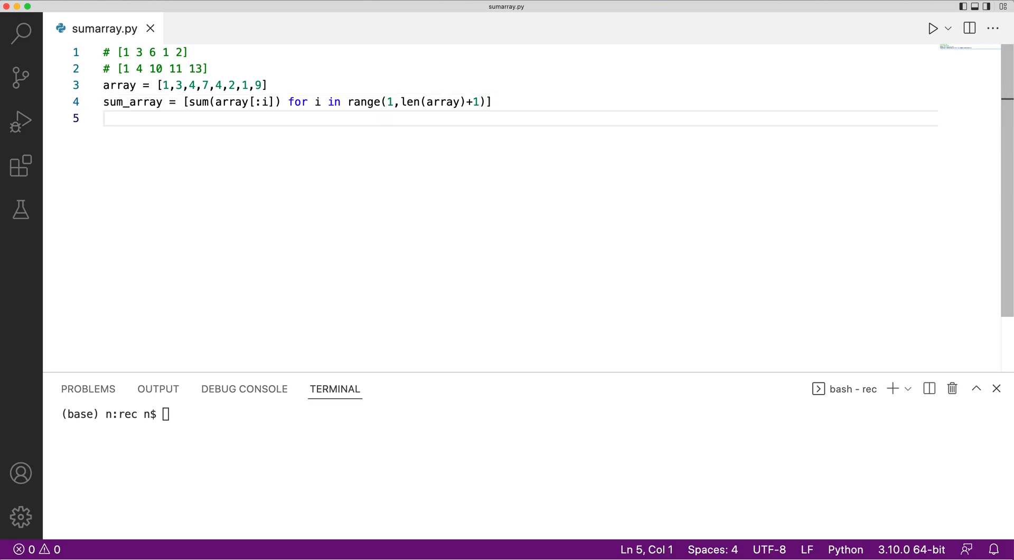
- Write print(array[2:5]), run python3 sumarray.py, and select the print line
type("print")
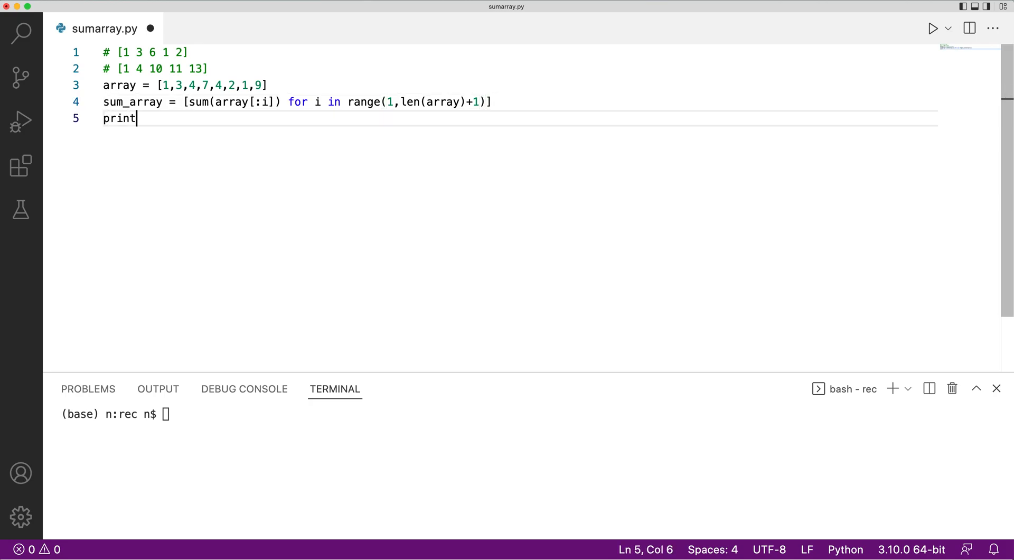
type("()")
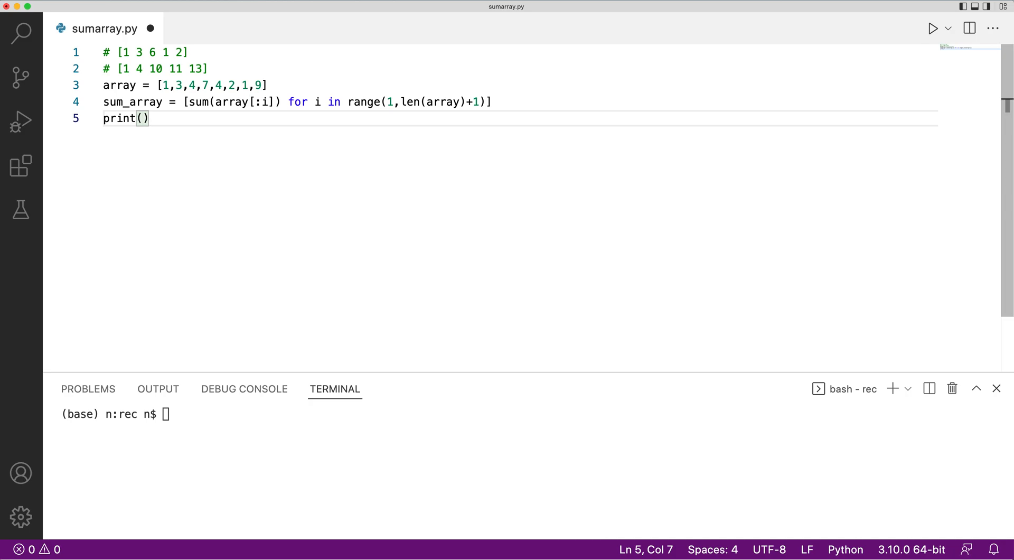
type("print")
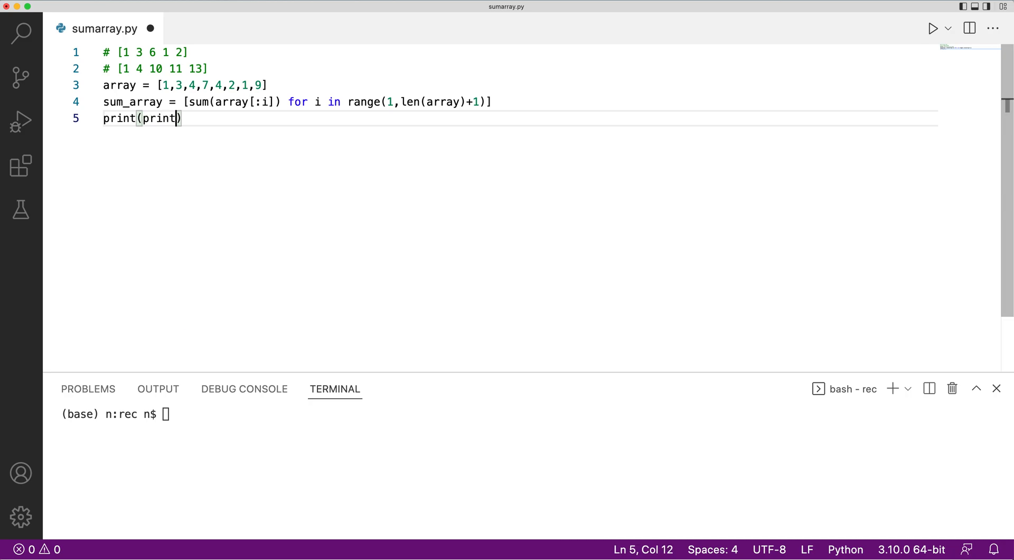
key("BackSpace")
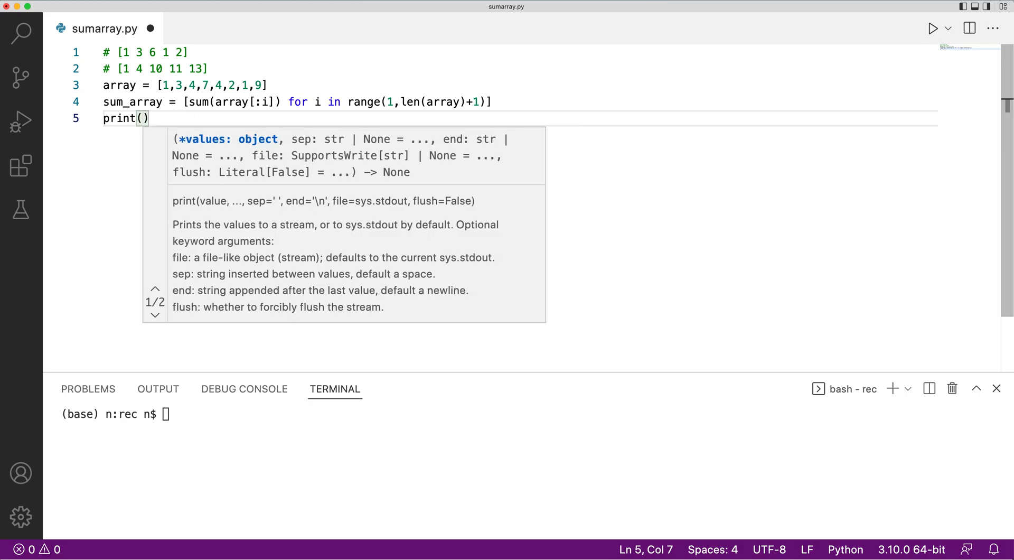
type("array[]")
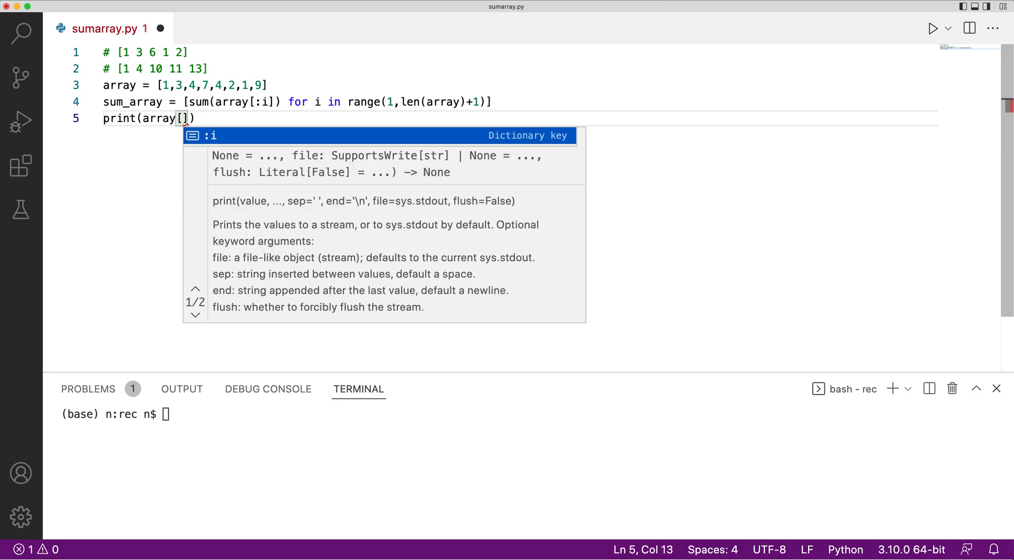
type("2:5")
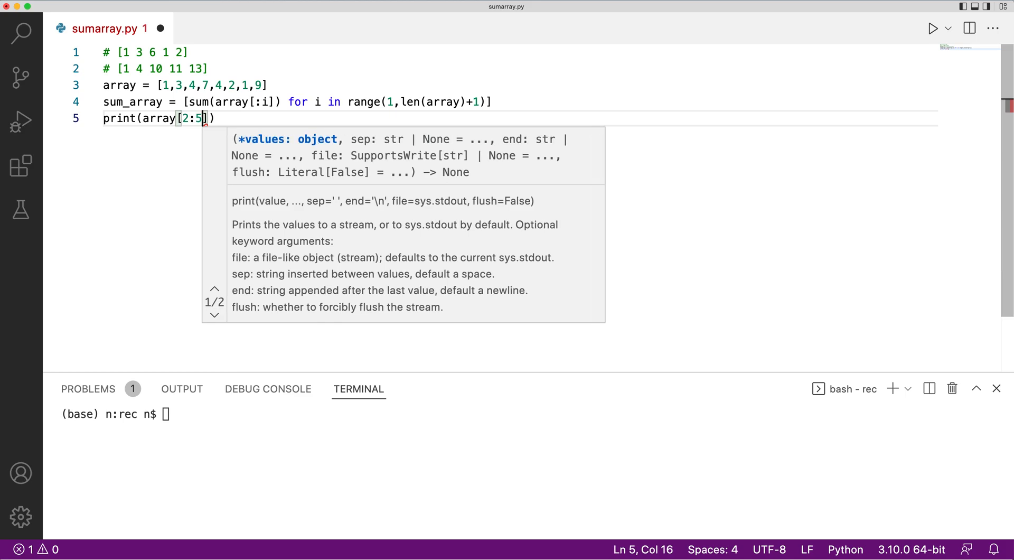
type("python3 summarray.py")
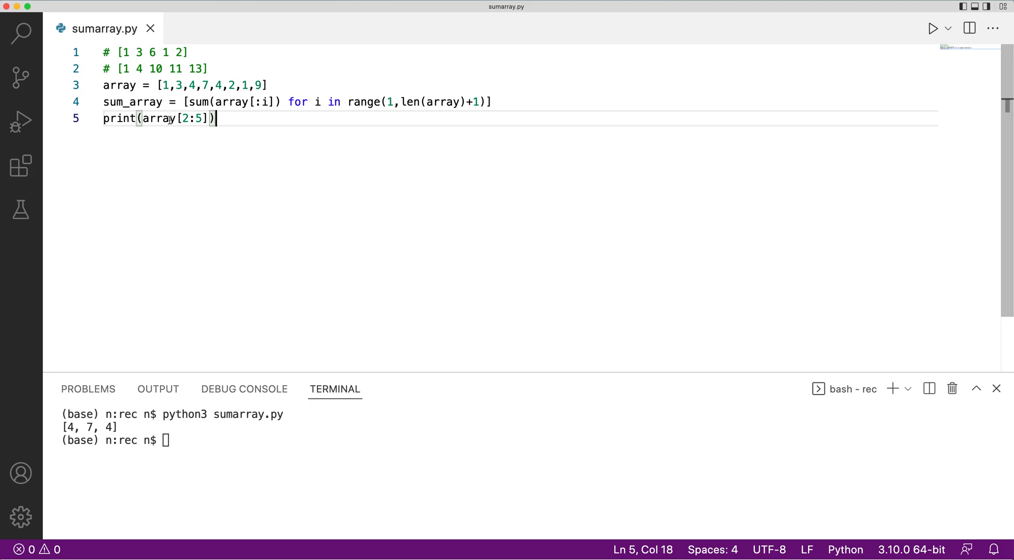
triple_click(159, 118)
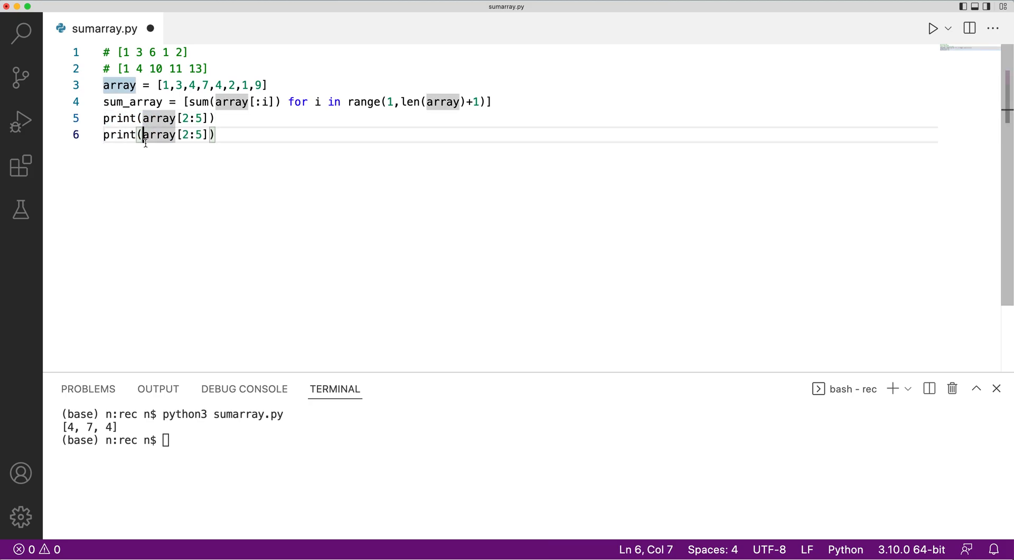
- Wrap the duplicated slice in sum() so it prints sum(array[2:5])
type("sum")
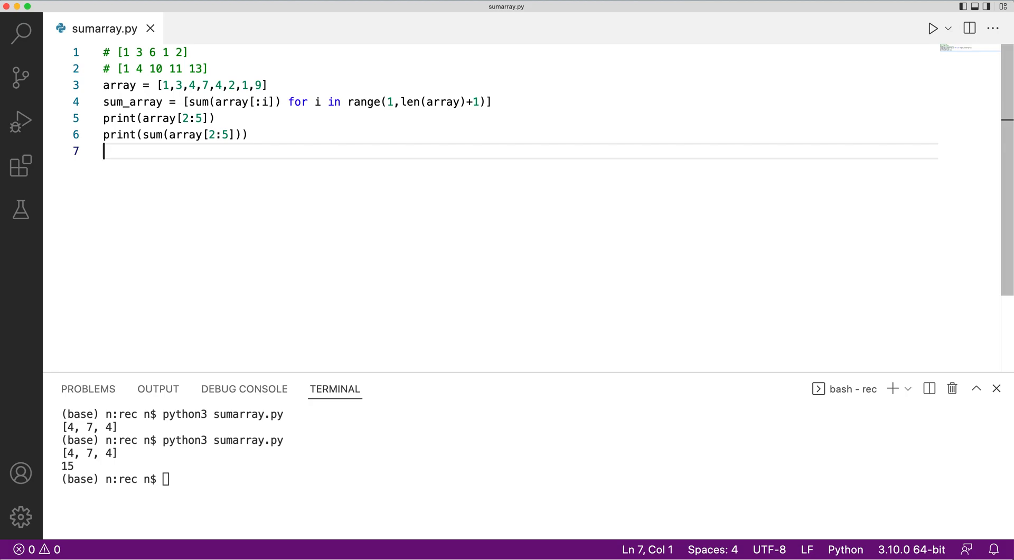
- Add print(sum_array[4]-sum_array[1]) and rerun python3 sumarray.py
type("pr")
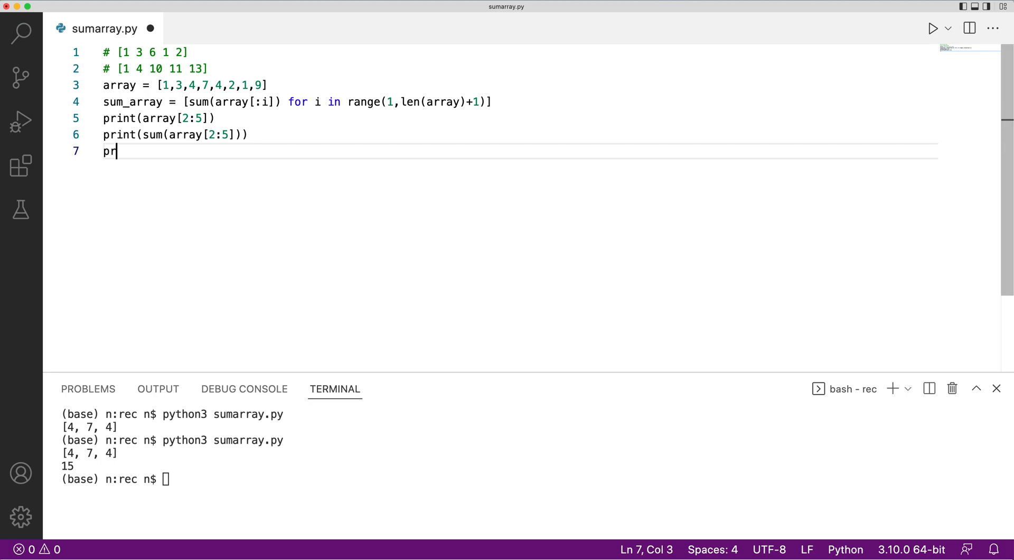
type("int(sum")
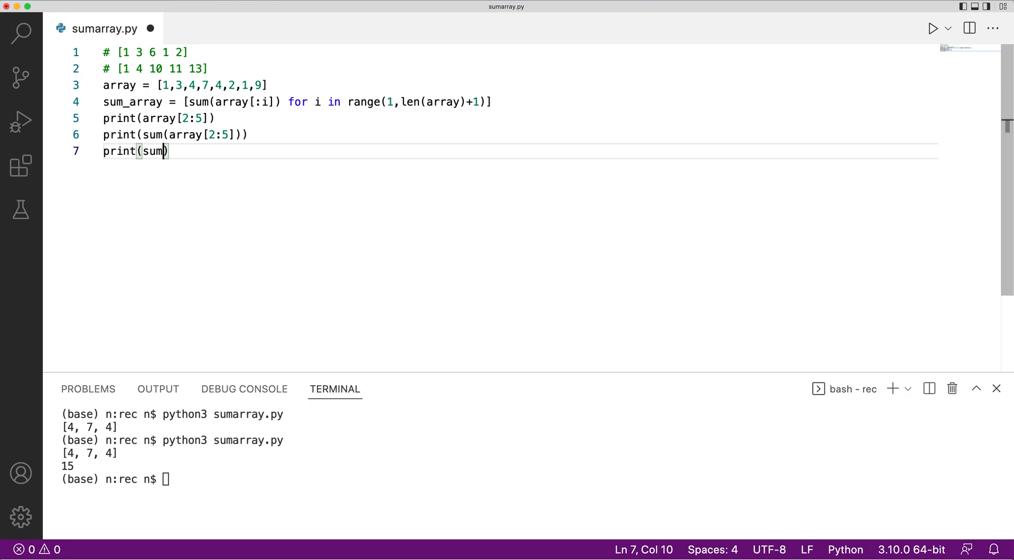
type("_array[")
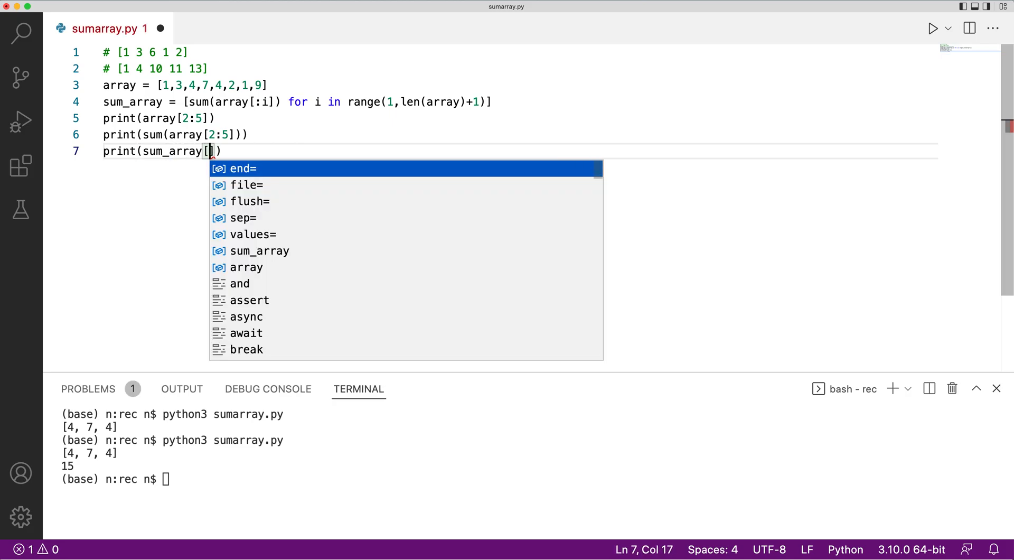
type("5")
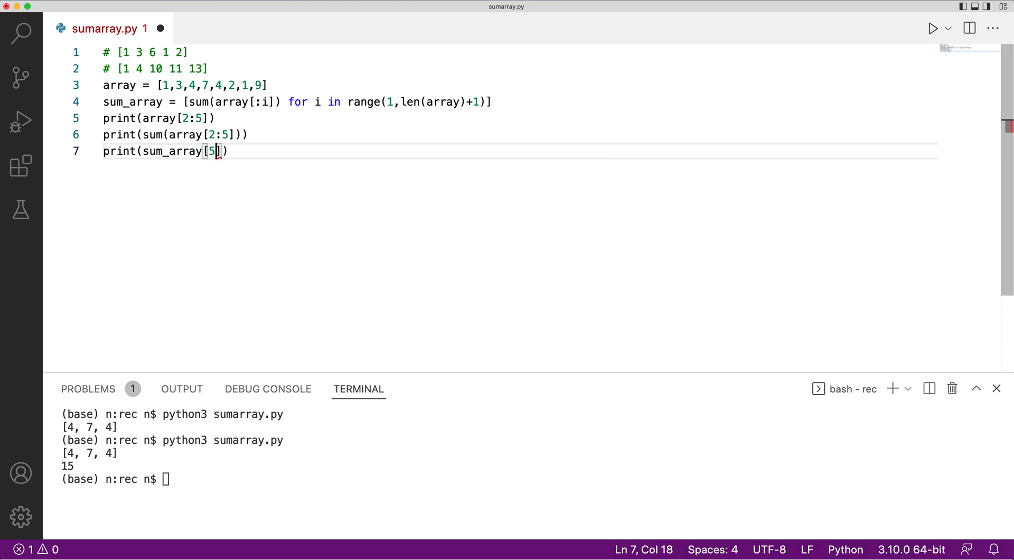
type("4")
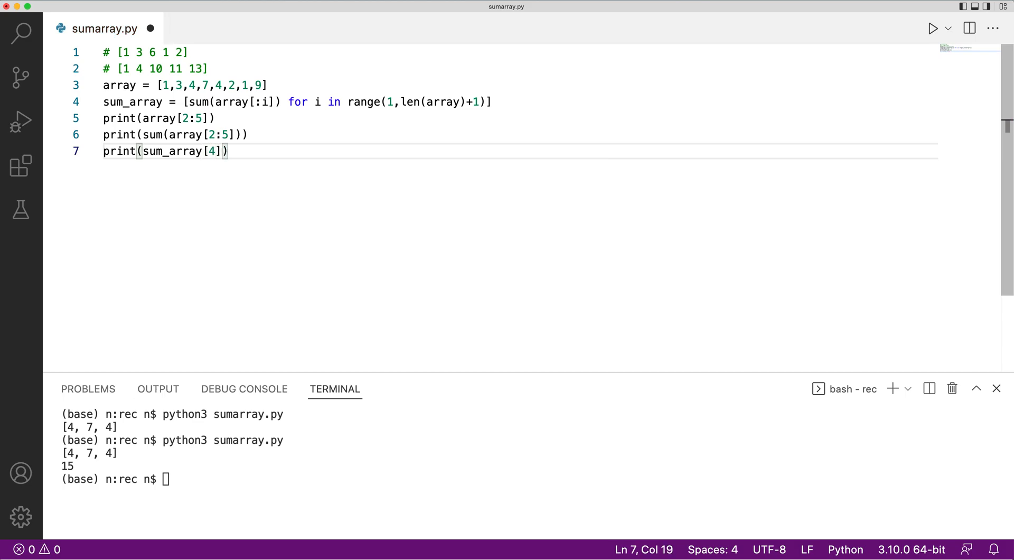
type("-sum_")
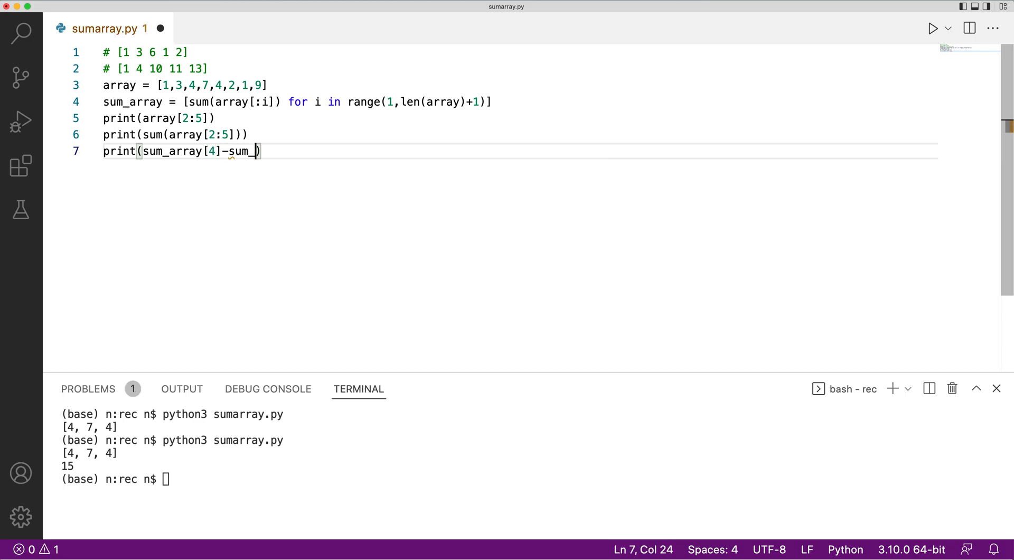
type("array[")
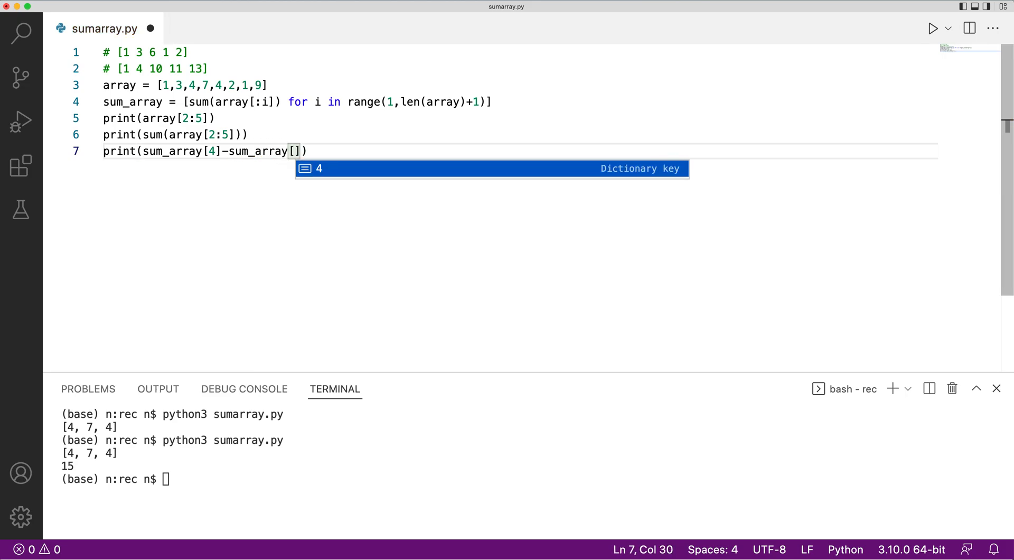
type("1")
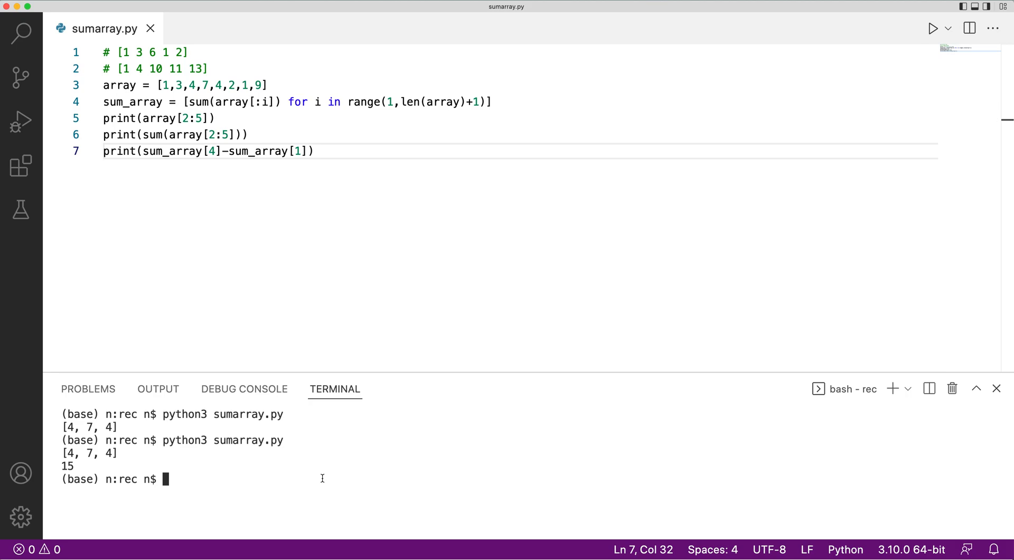
mouse_move(165, 84)
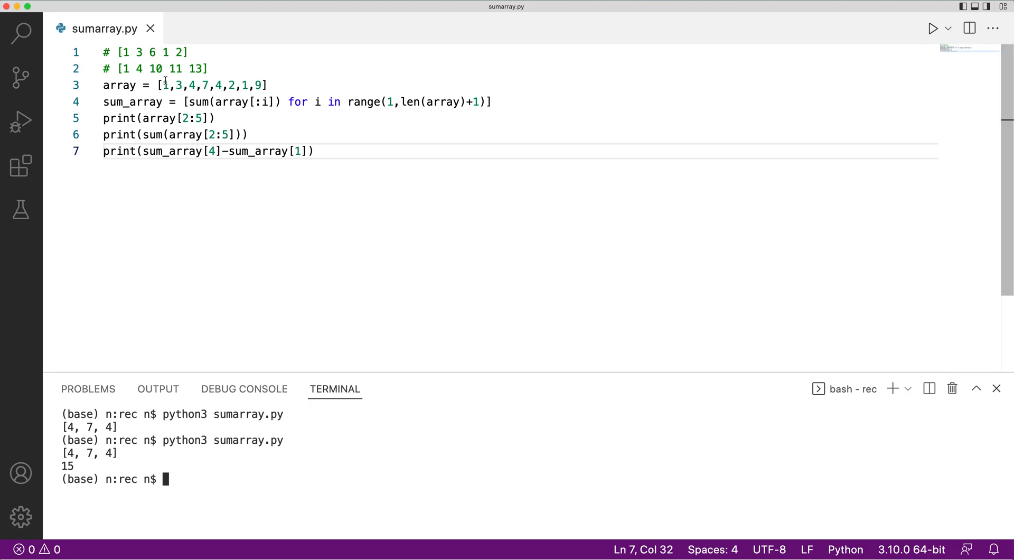
type("python3 sumarray.py")
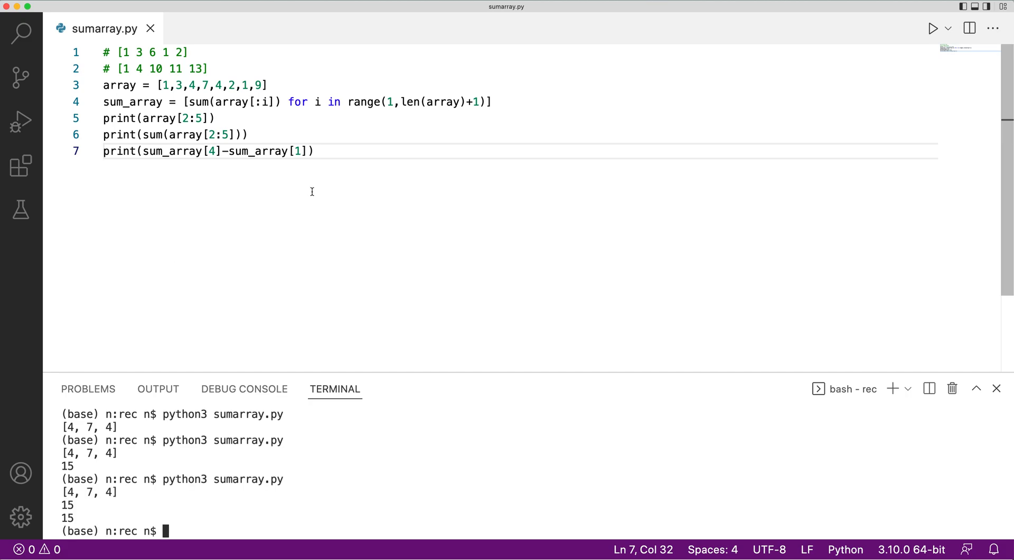
mouse_move(309, 195)
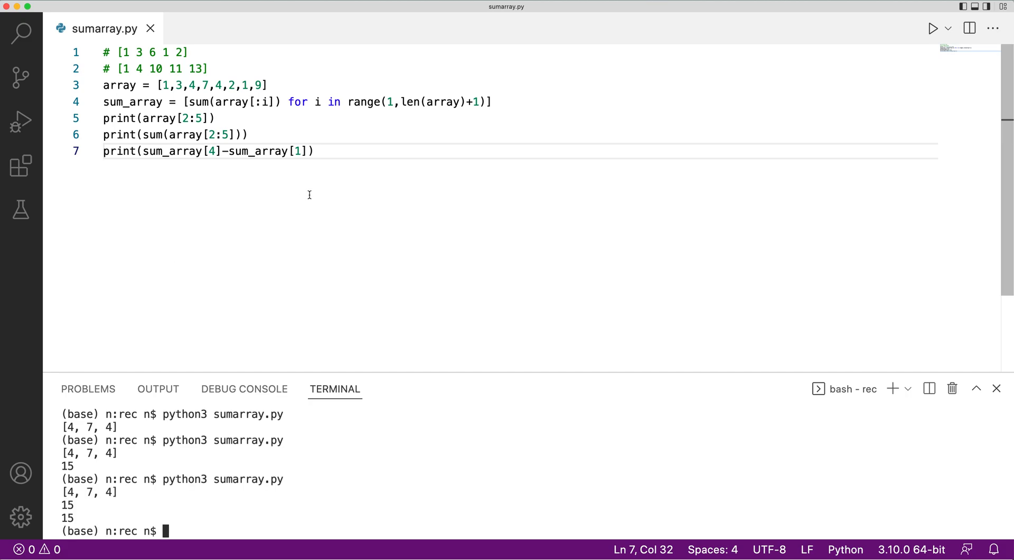
mouse_move(293, 202)
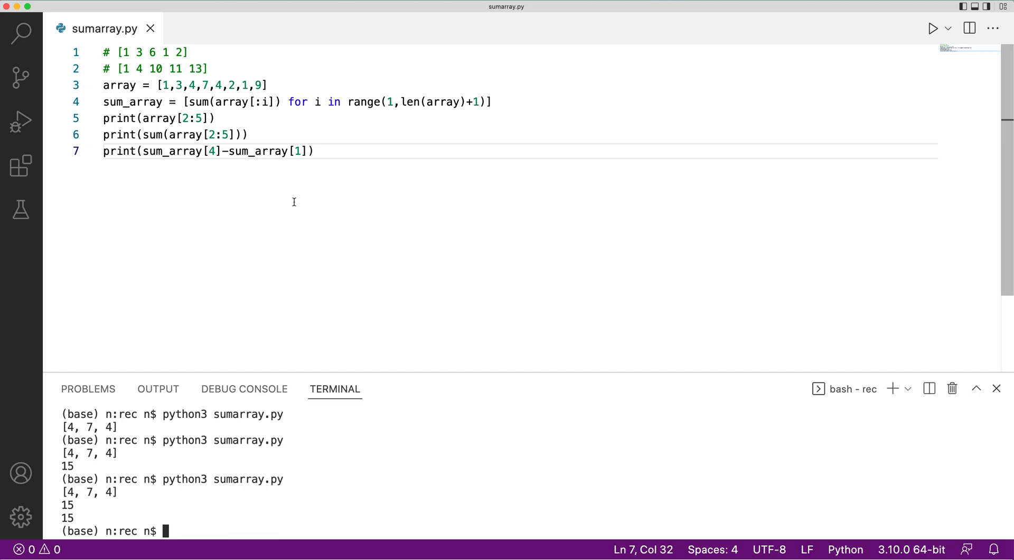
mouse_move(287, 107)
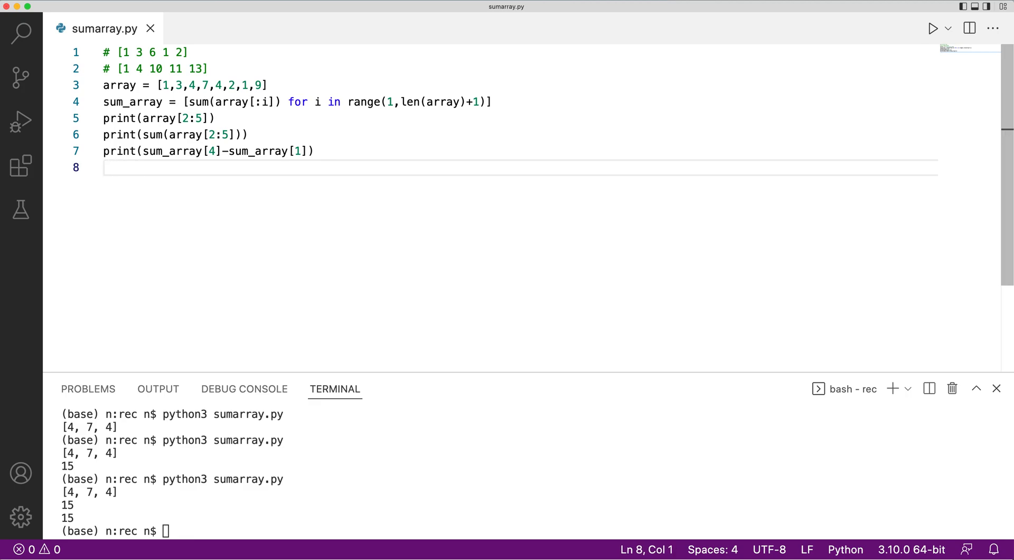
mouse_move(316, 73)
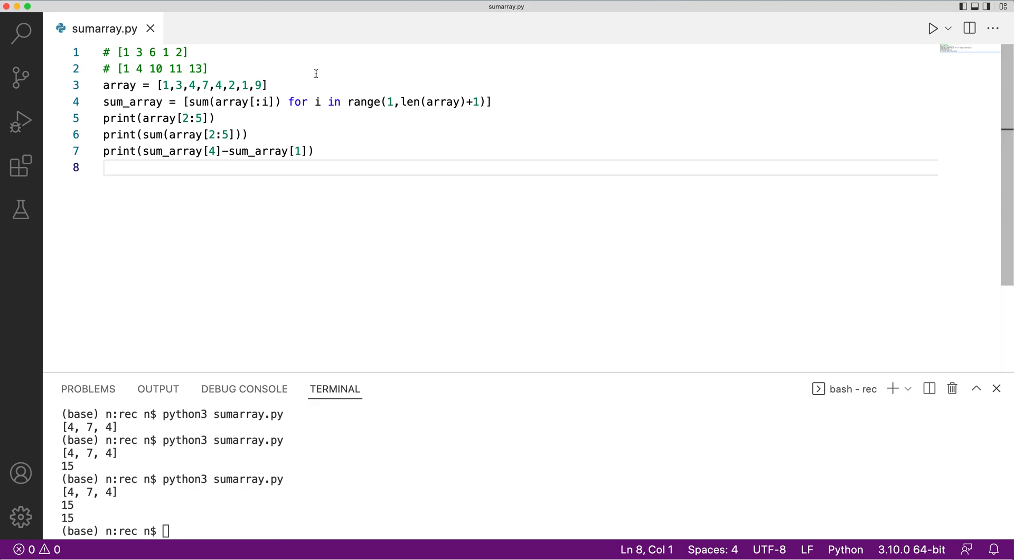
mouse_move(509, 104)
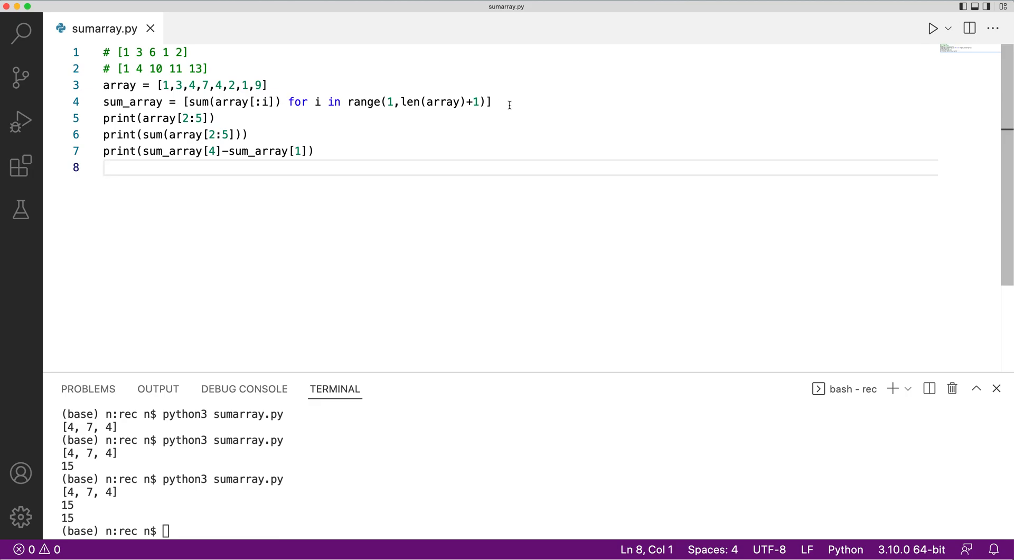